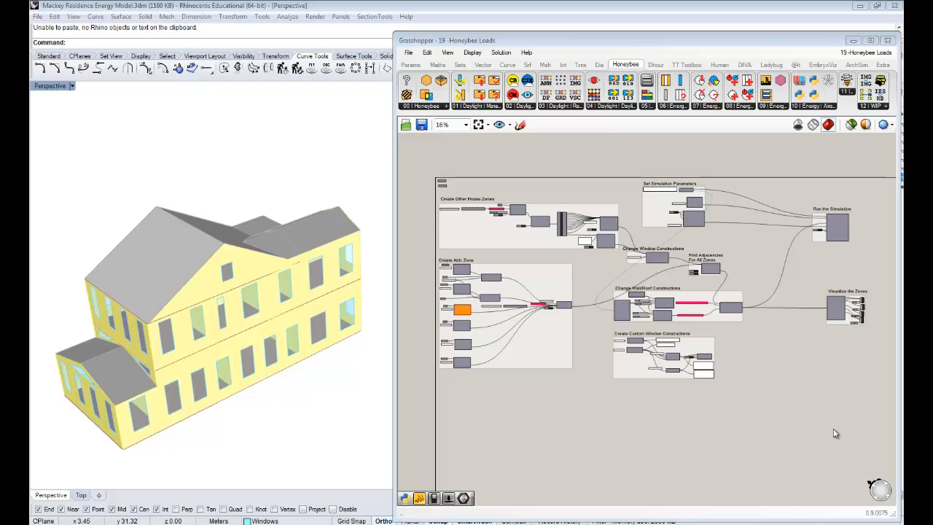
mouse_move(547, 395)
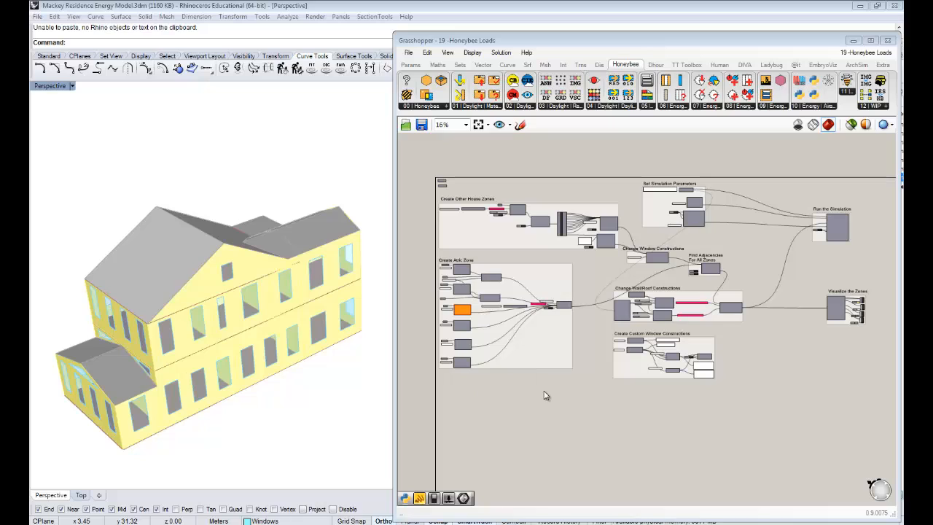
mouse_move(542, 390)
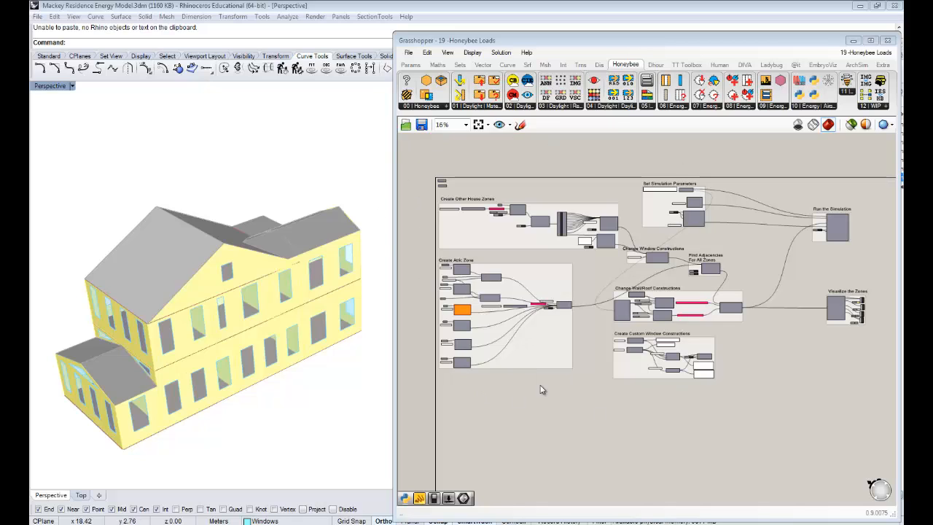
mouse_move(819, 278)
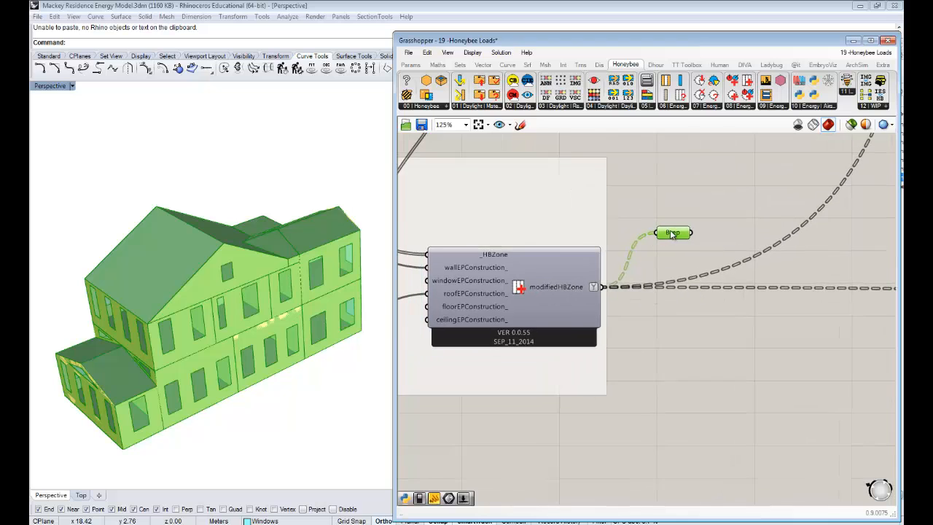
- Place a Honeybee Set EnergyPlus Zone Loads component beside Set EP Zone Construction, fed by its zones
scroll(down, 3)
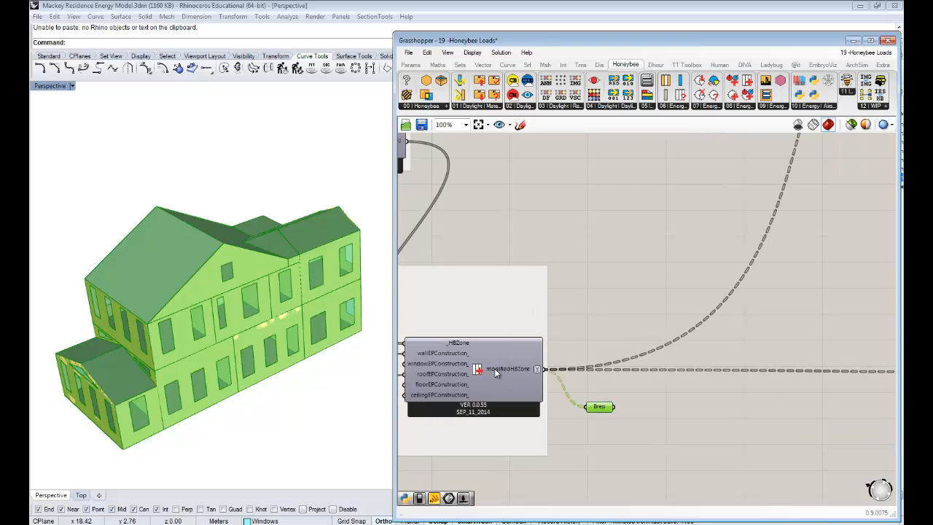
scroll(down, 3)
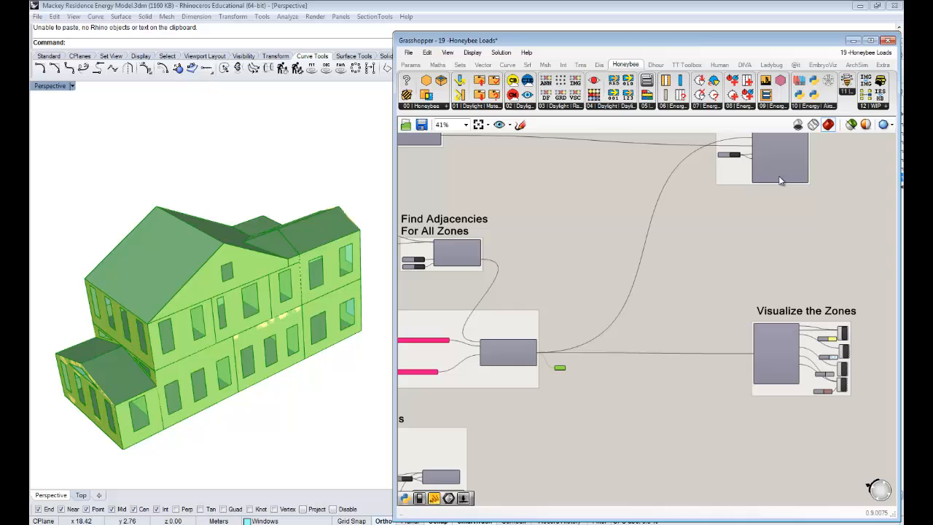
scroll(down, 3)
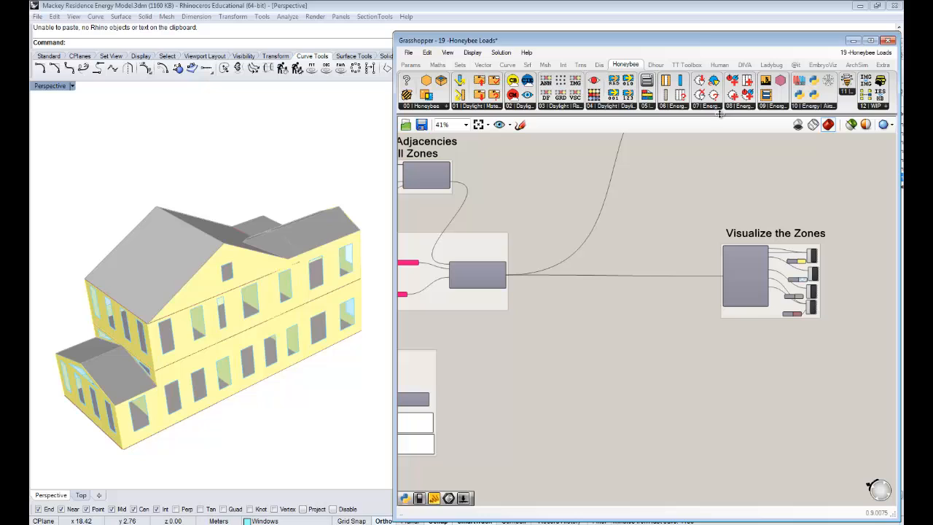
click(738, 94)
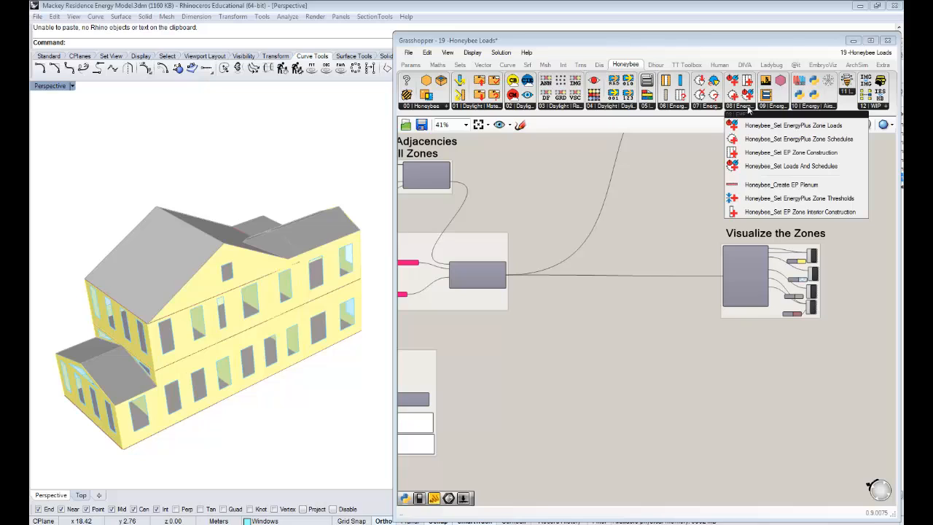
mouse_move(745, 108)
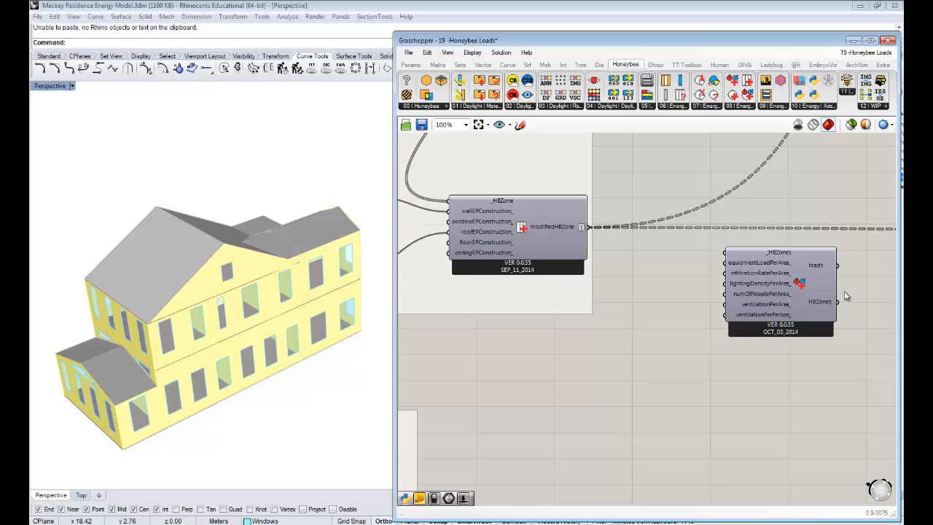
mouse_move(801, 318)
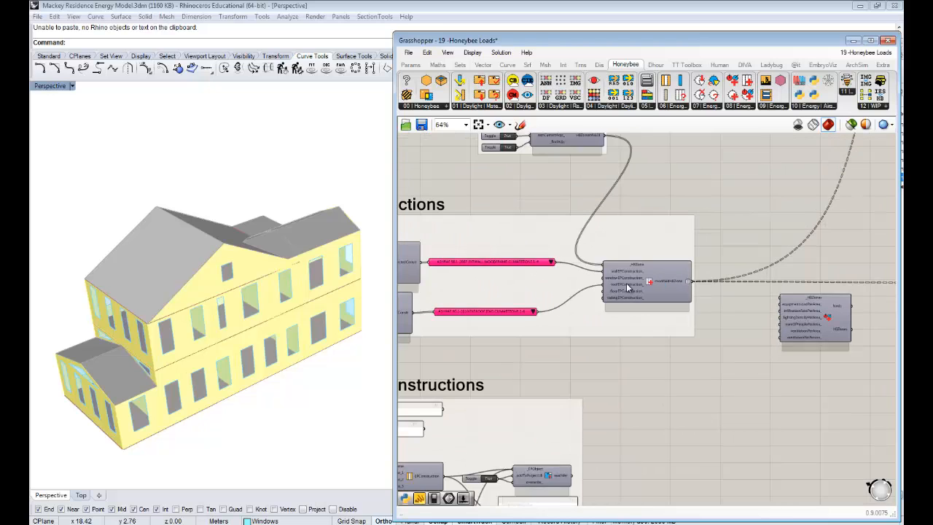
scroll(down, 3)
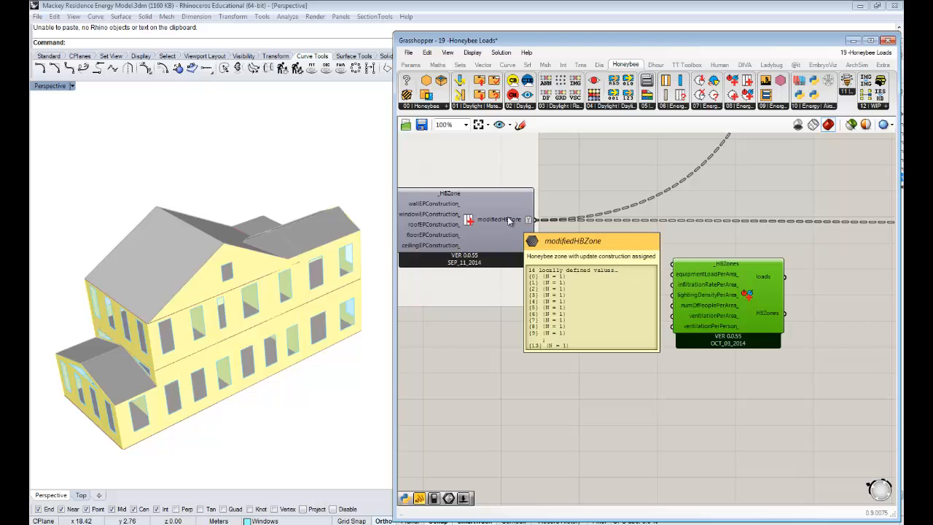
mouse_move(583, 172)
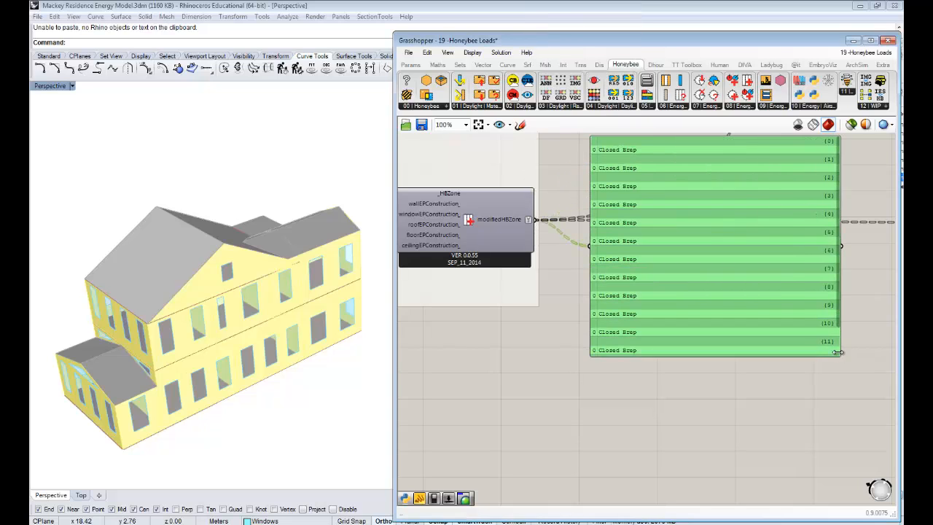
- Inspect the modifiedHBZone output in a panel listing twelve closed Breps
scroll(down, 3)
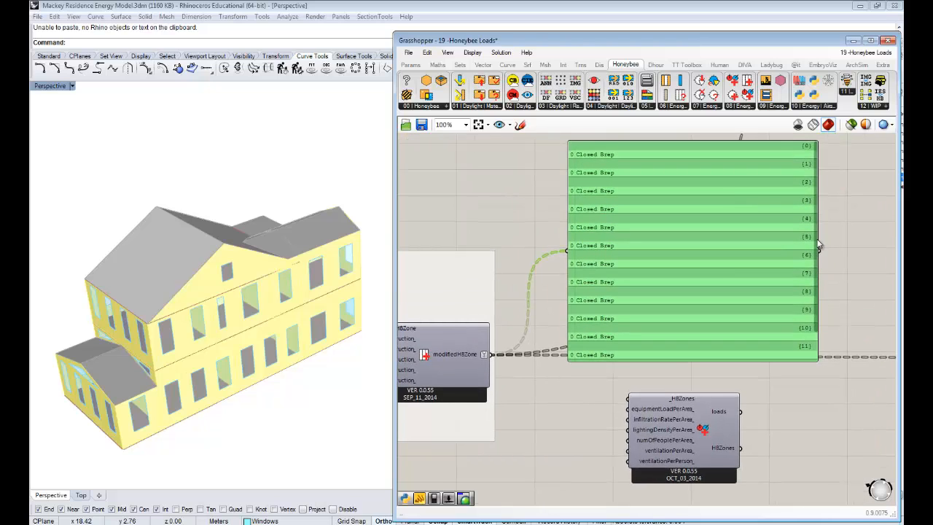
mouse_move(761, 290)
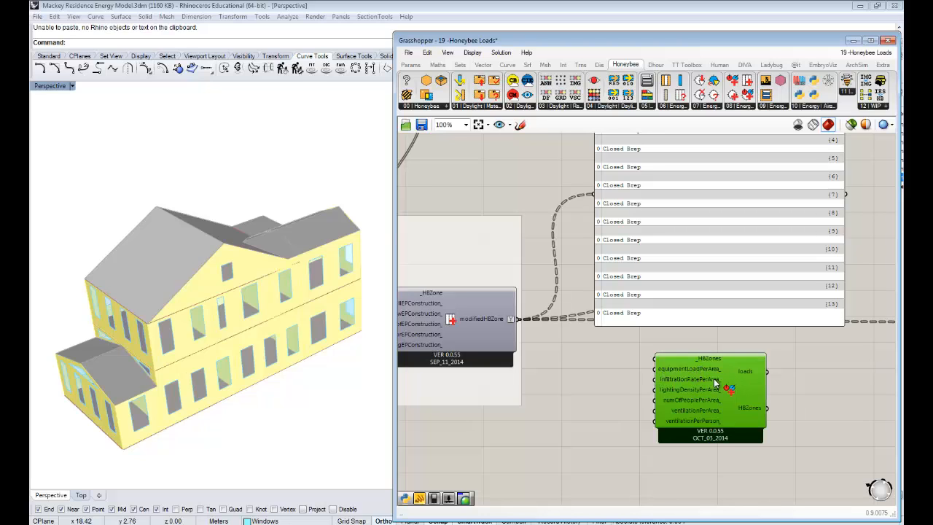
mouse_move(784, 363)
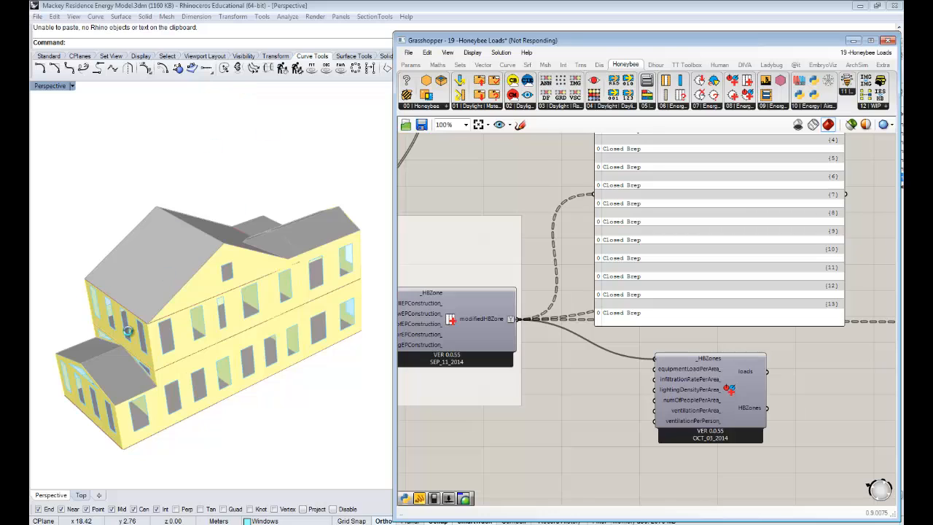
mouse_move(261, 324)
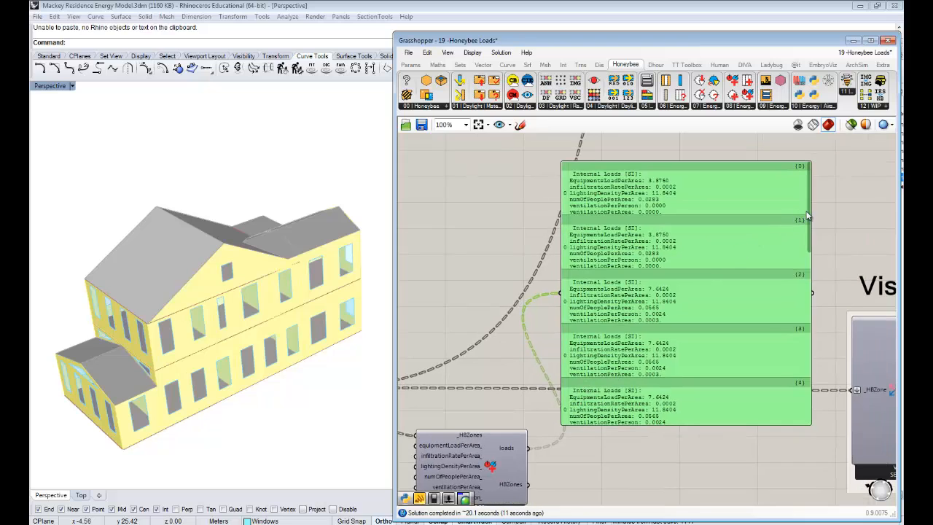
scroll(down, 3)
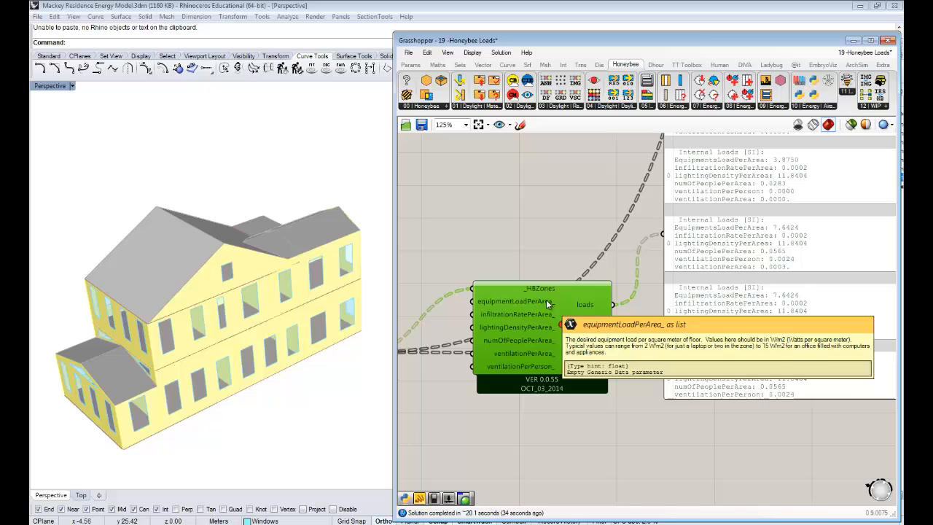
mouse_move(542, 315)
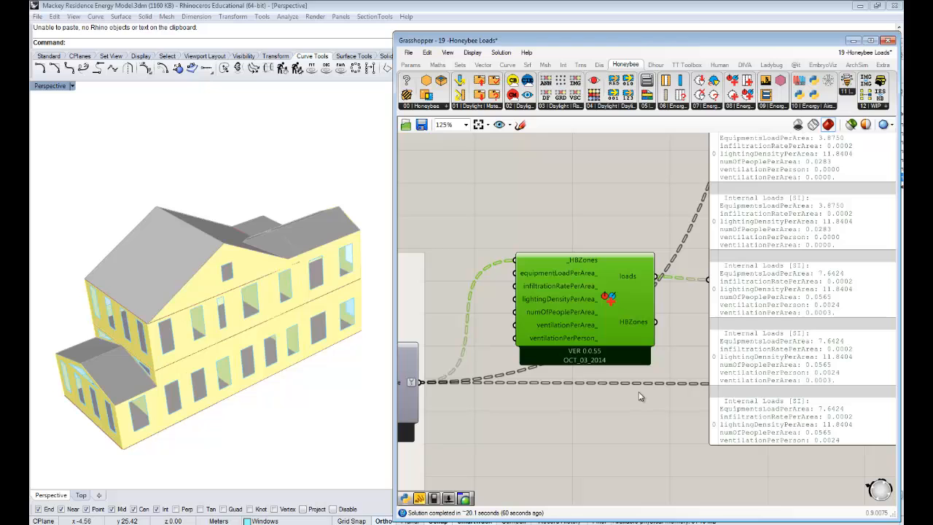
mouse_move(640, 394)
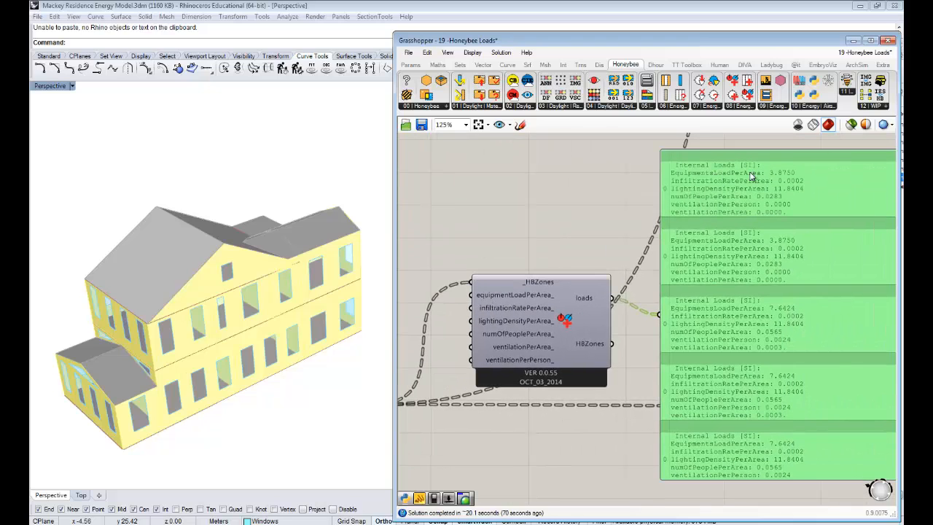
mouse_move(741, 187)
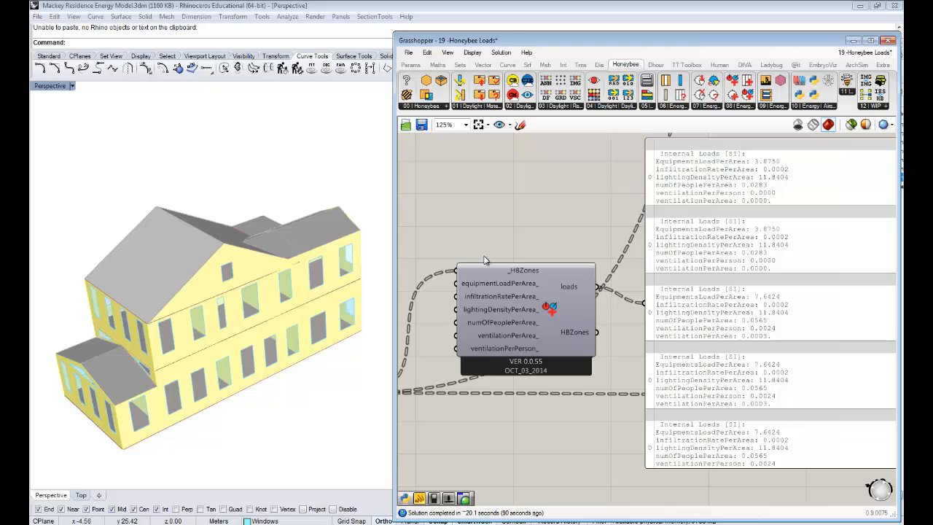
mouse_move(513, 239)
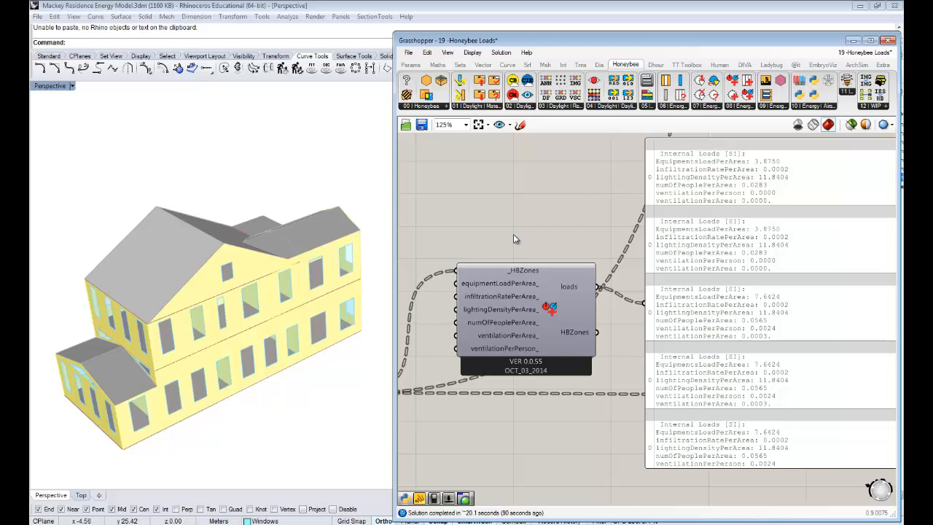
mouse_move(511, 240)
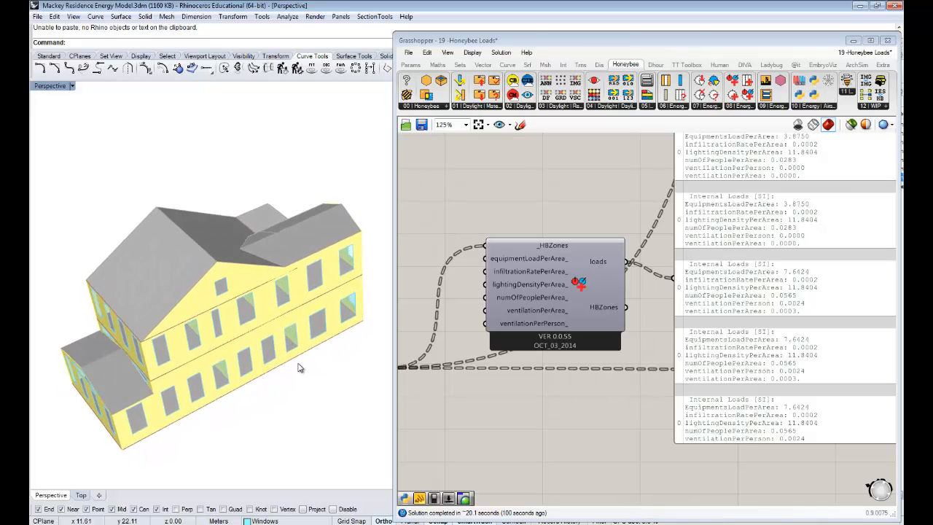
drag(298, 367, 306, 351)
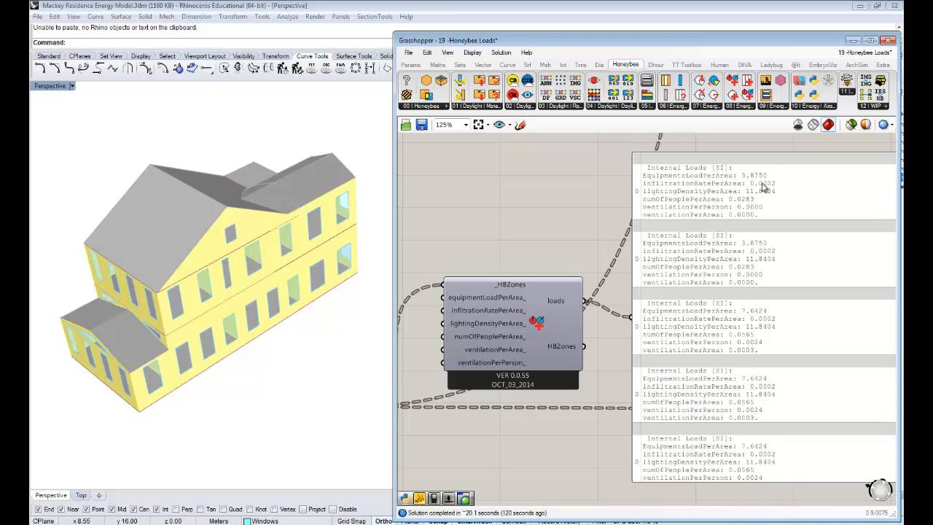
mouse_move(466, 330)
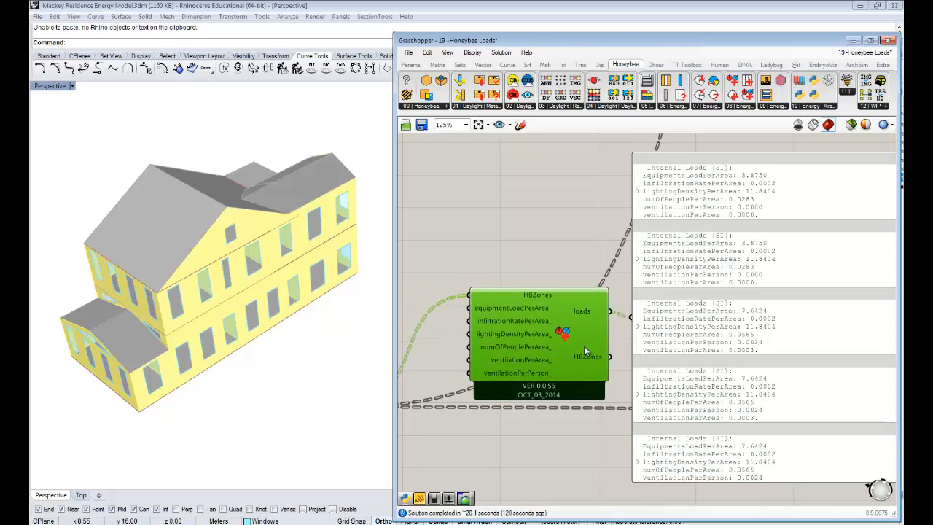
drag(540, 343, 590, 324)
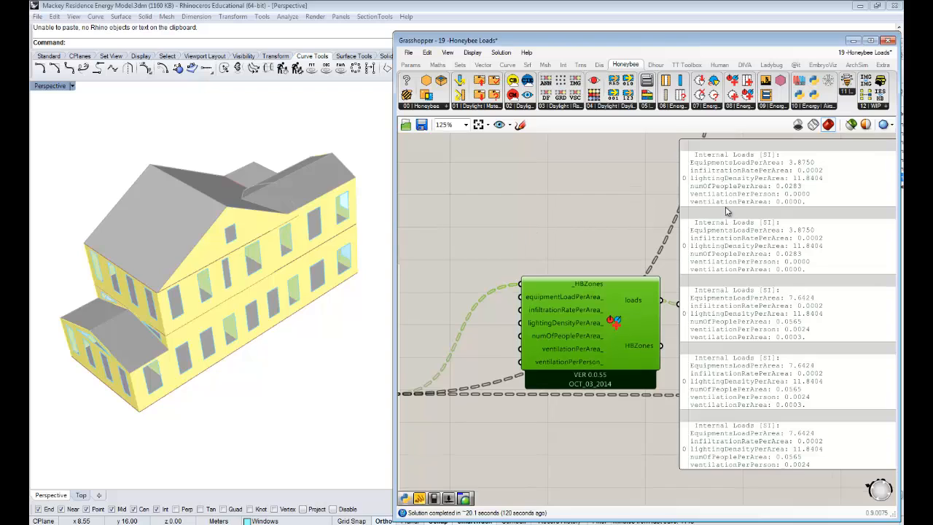
mouse_move(764, 178)
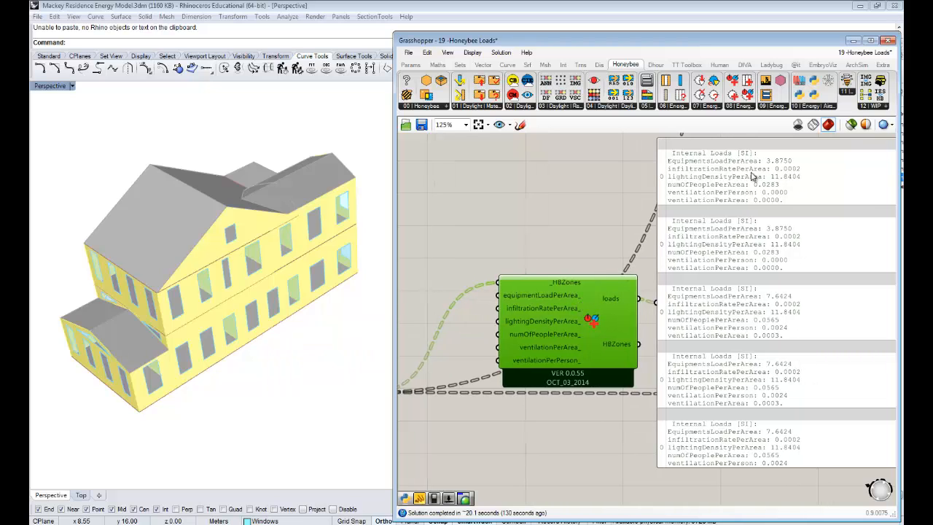
mouse_move(751, 178)
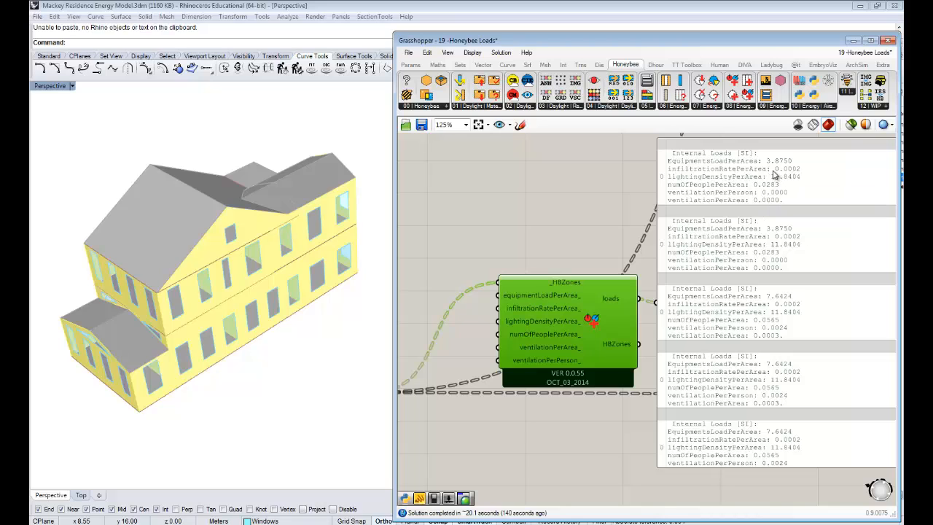
mouse_move(592, 227)
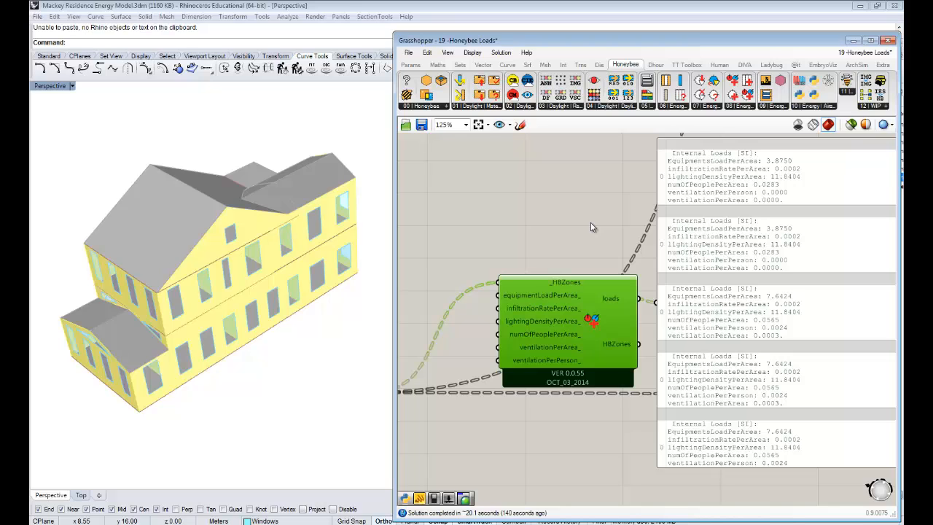
mouse_move(517, 313)
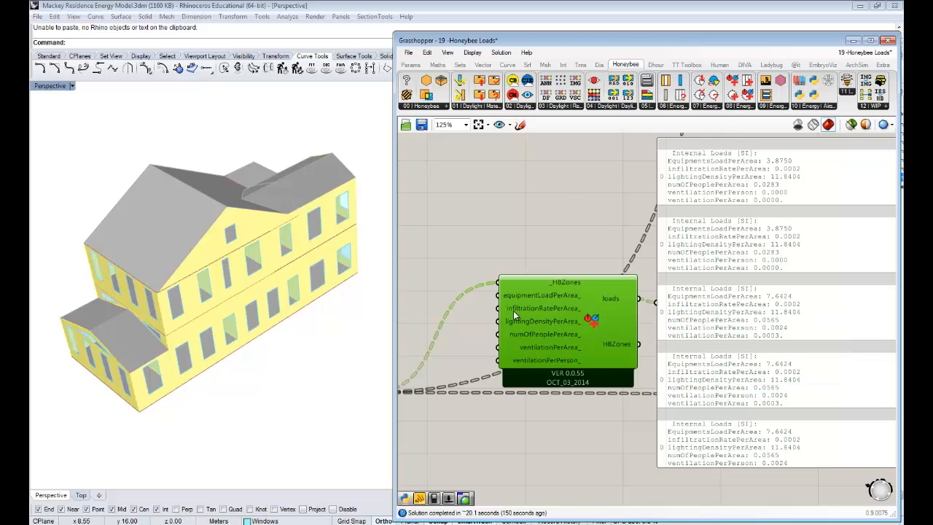
mouse_move(488, 261)
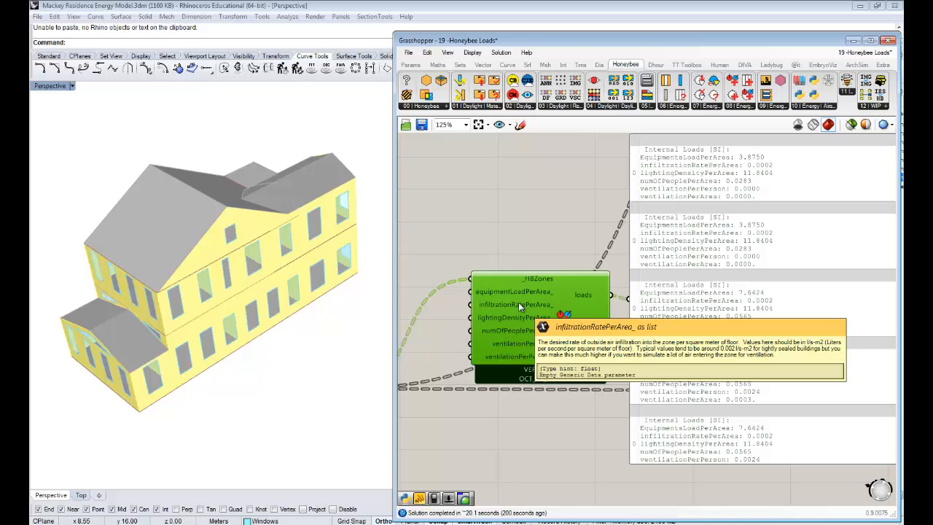
mouse_move(516, 318)
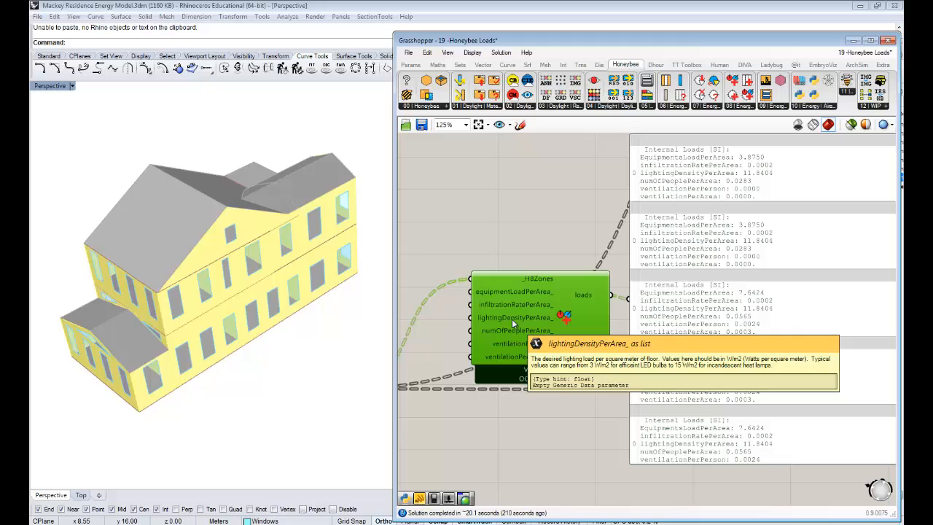
mouse_move(744, 180)
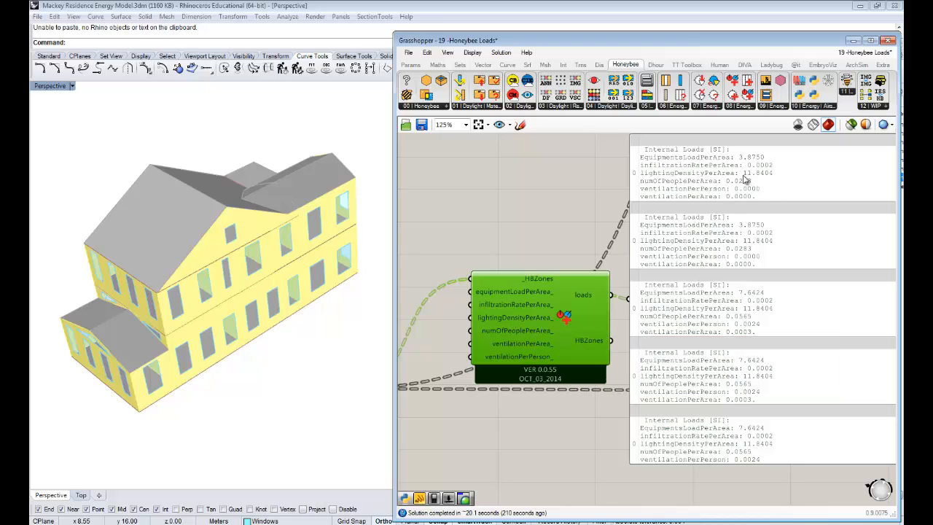
mouse_move(763, 181)
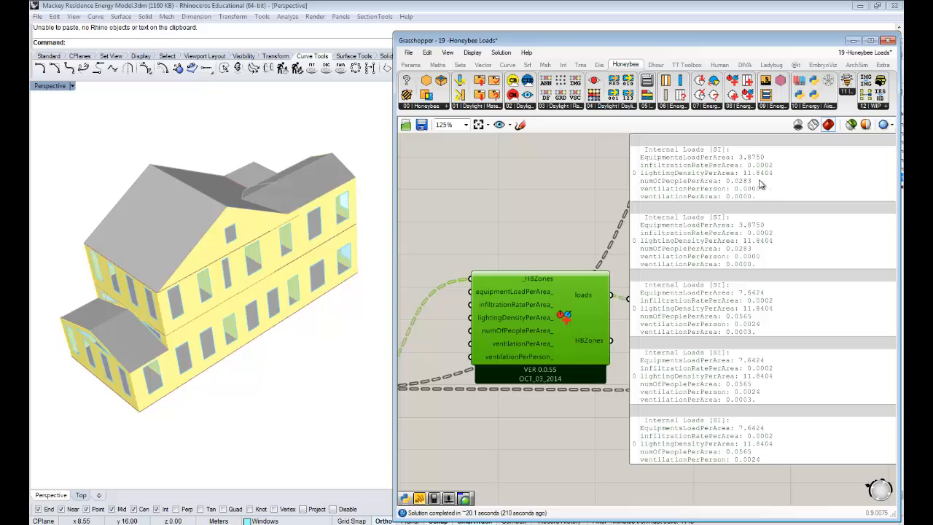
mouse_move(758, 182)
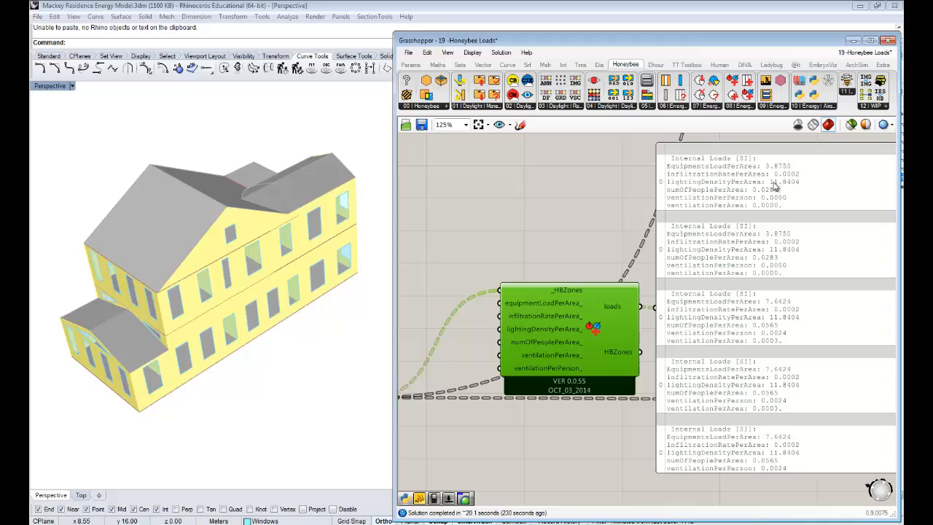
mouse_move(776, 188)
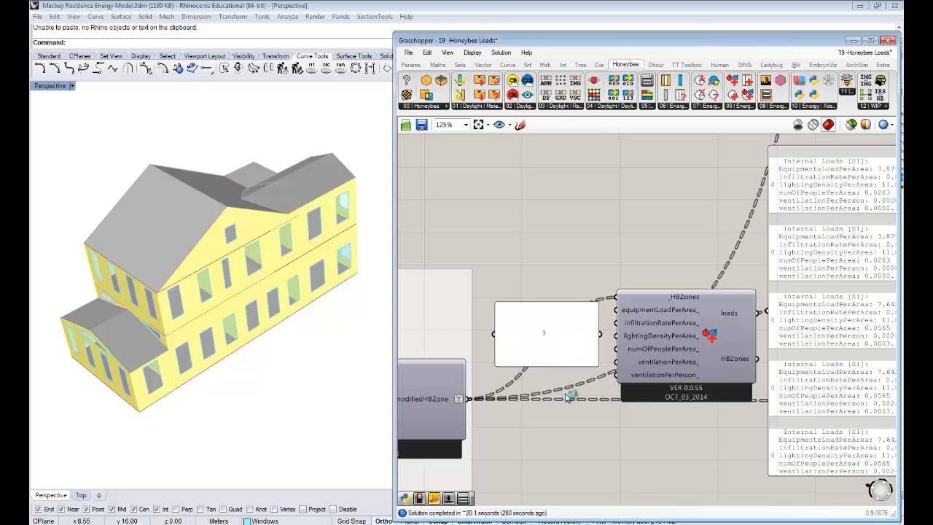
- Feed a panel holding 3 into lightingDensityPerArea so every zone reads 3.0000
click(546, 332)
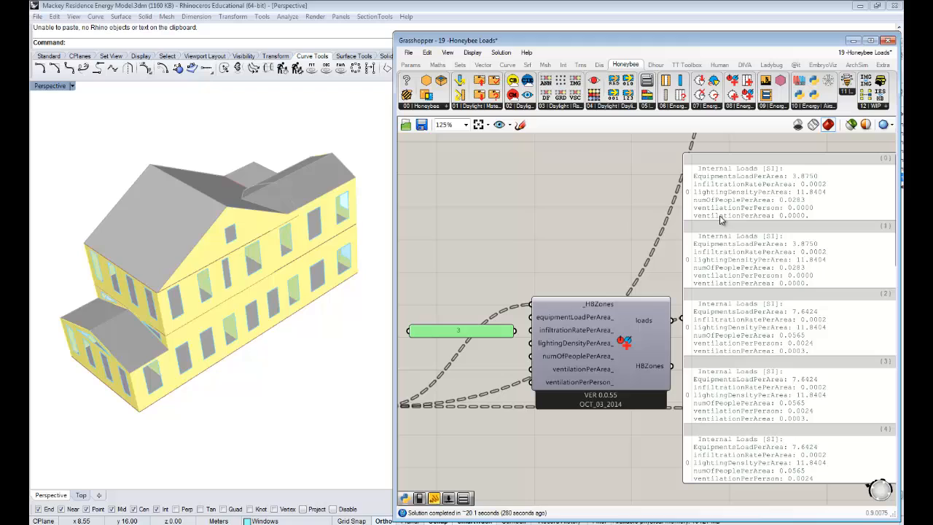
mouse_move(848, 205)
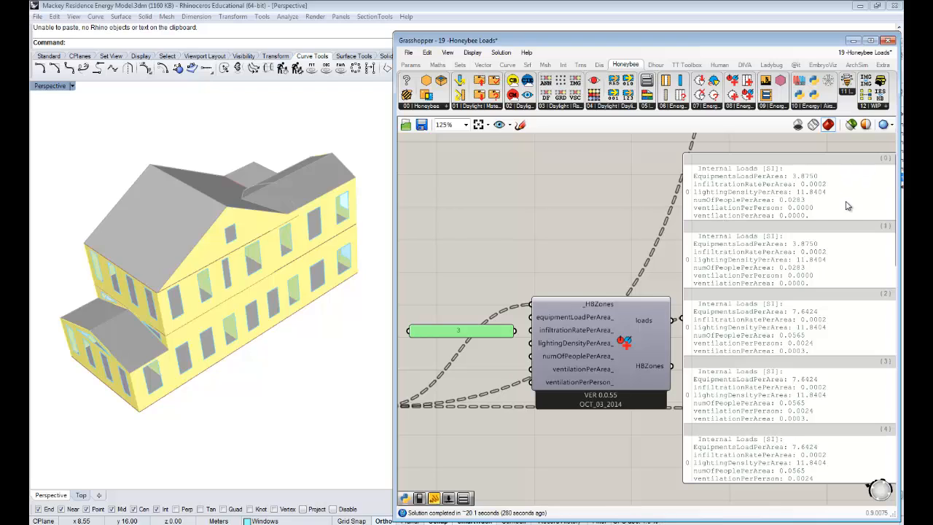
mouse_move(802, 204)
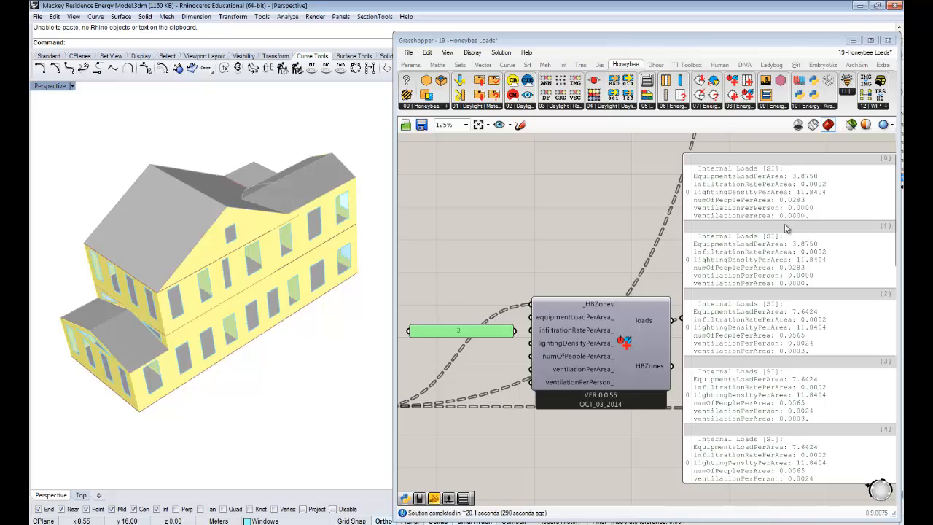
drag(457, 329, 458, 347)
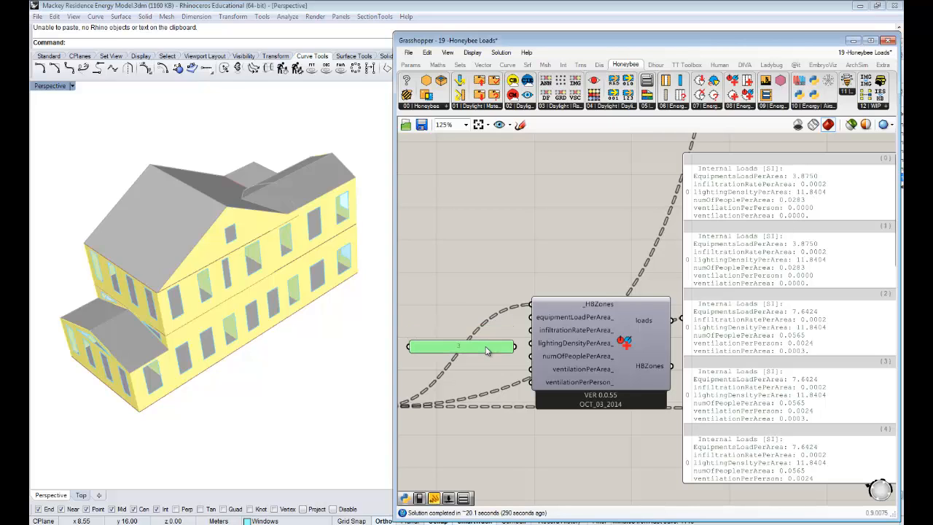
drag(458, 347, 450, 341)
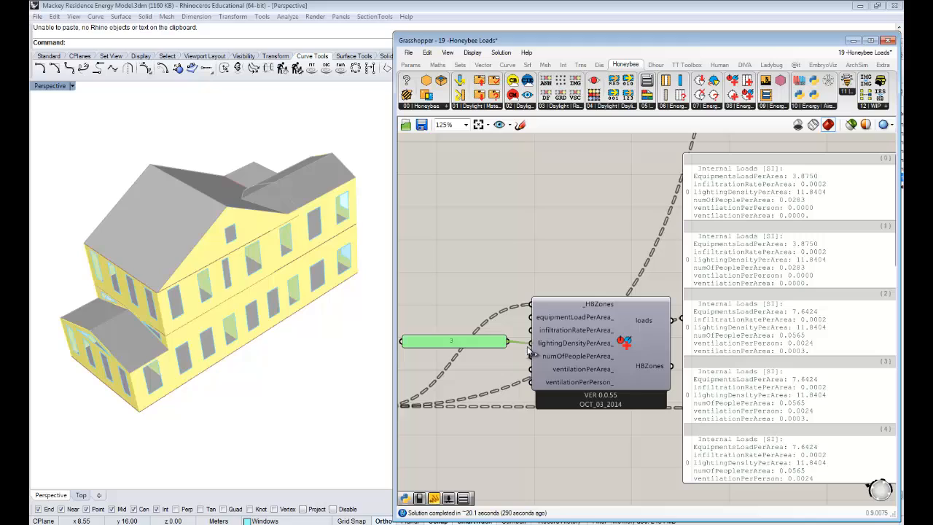
mouse_move(527, 352)
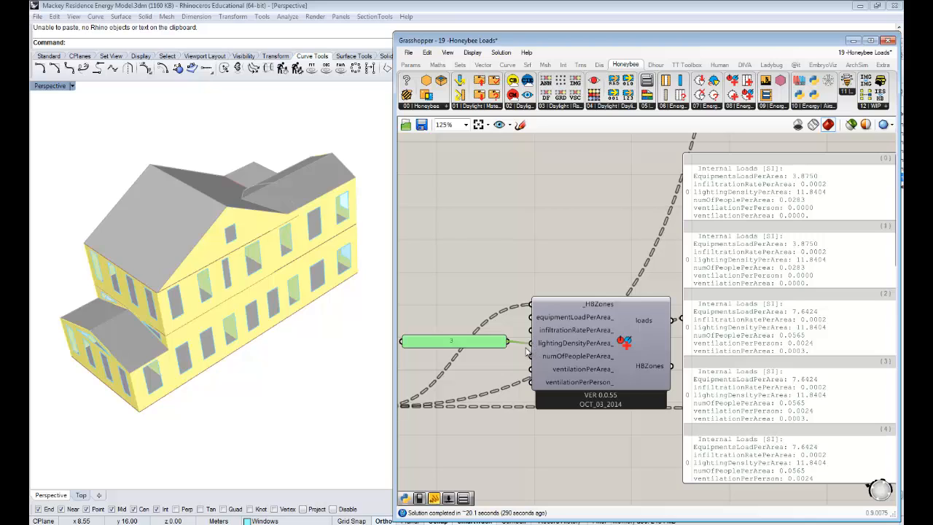
mouse_move(548, 347)
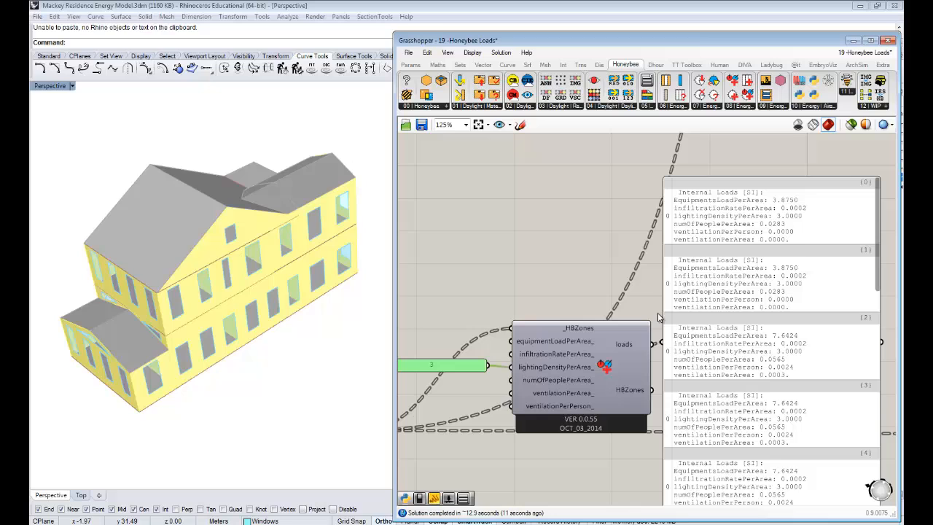
mouse_move(758, 265)
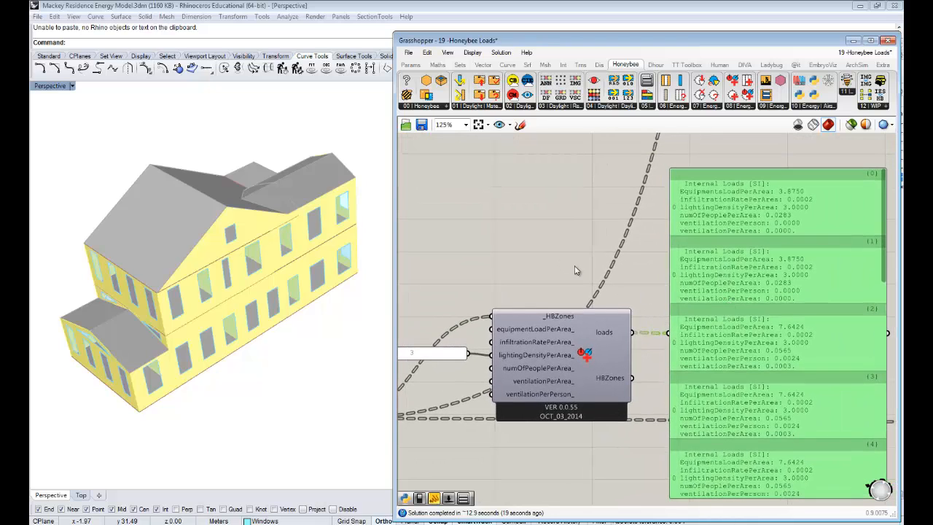
mouse_move(263, 318)
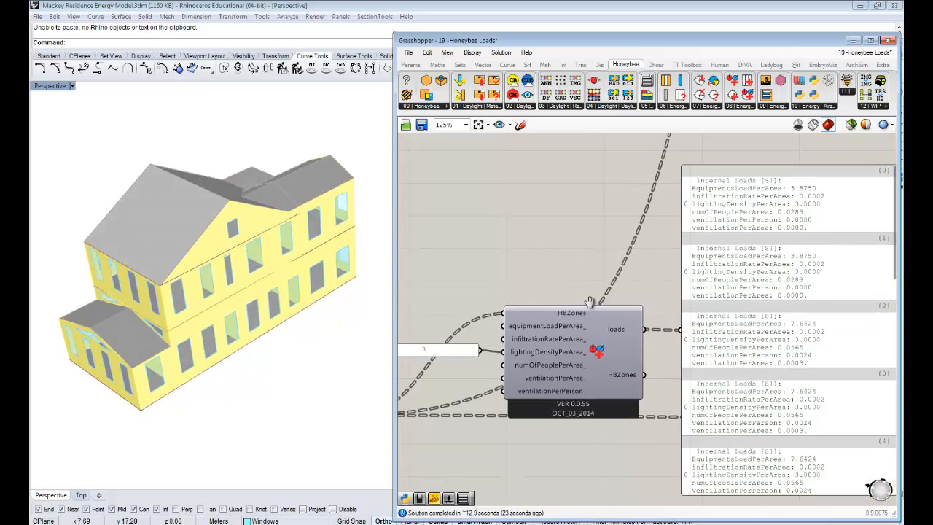
drag(591, 302, 615, 284)
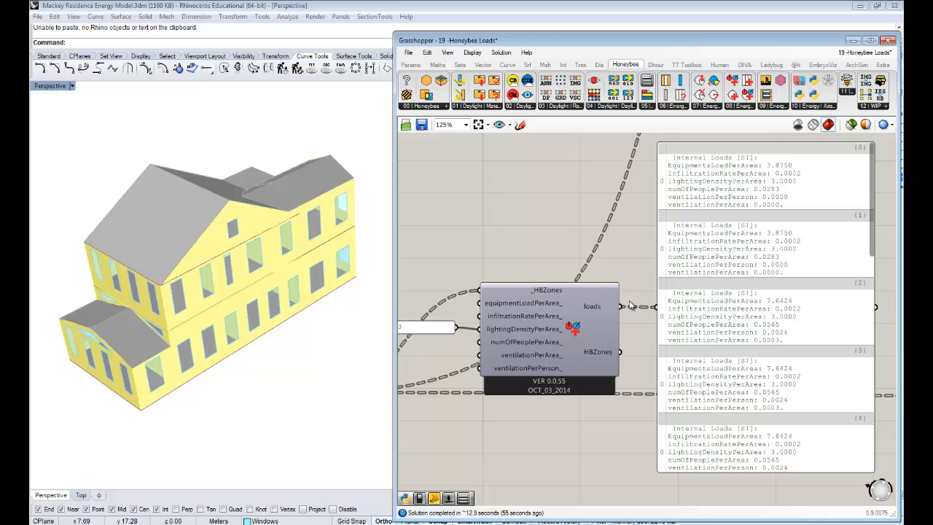
mouse_move(609, 189)
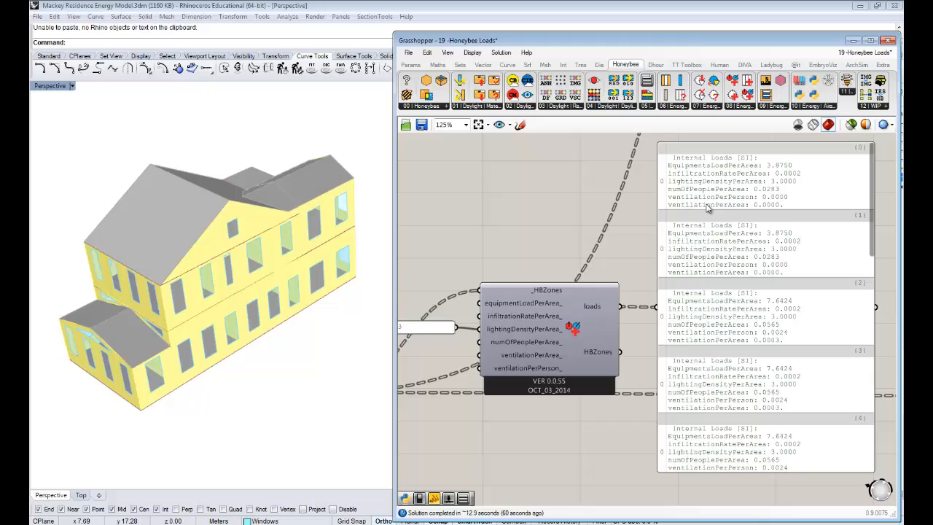
mouse_move(752, 198)
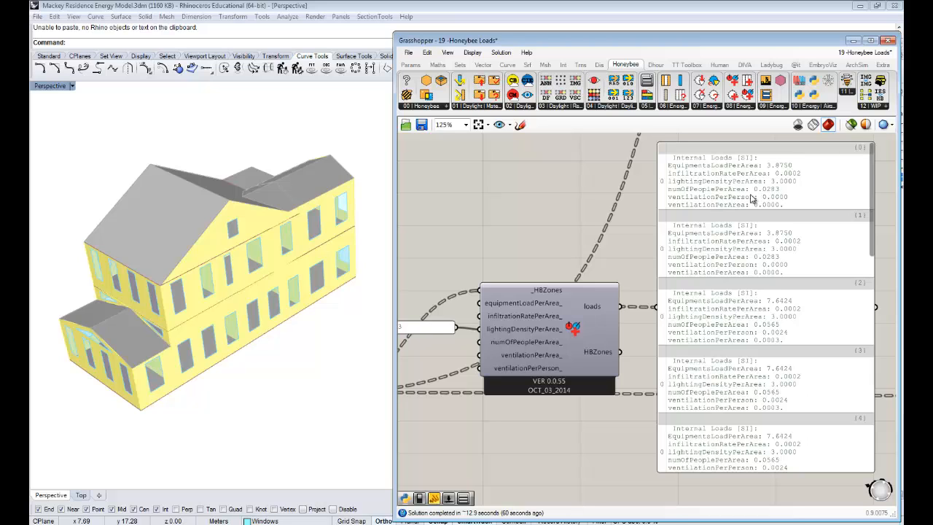
mouse_move(755, 198)
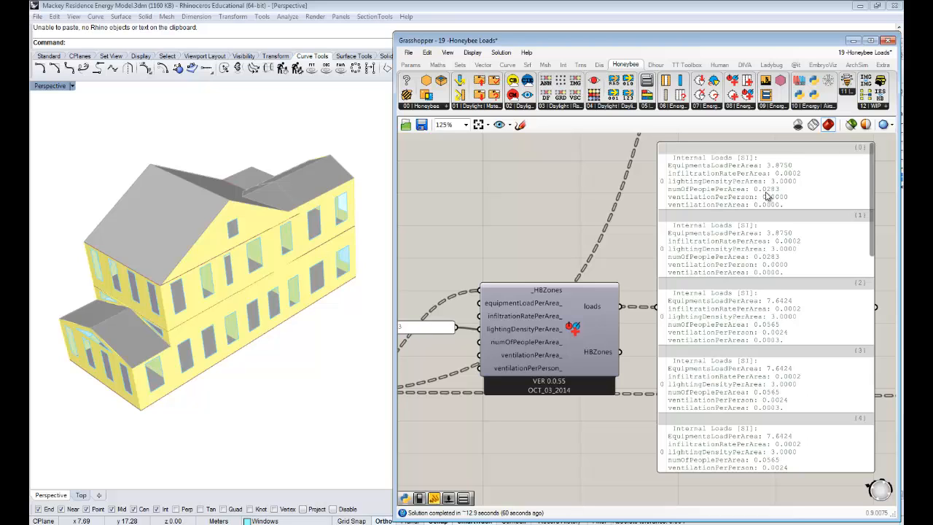
mouse_move(769, 207)
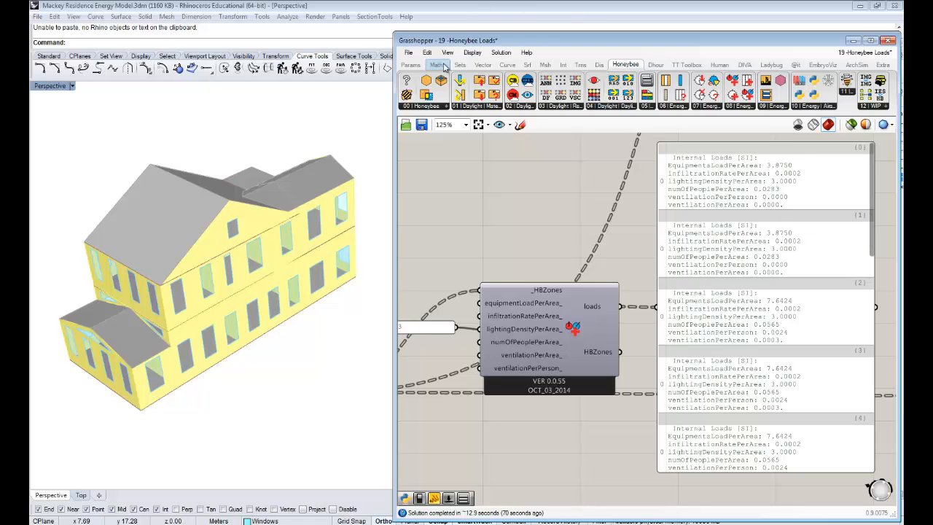
- Add a Division component from the math tab and edit the second panel to hold 1
click(437, 64)
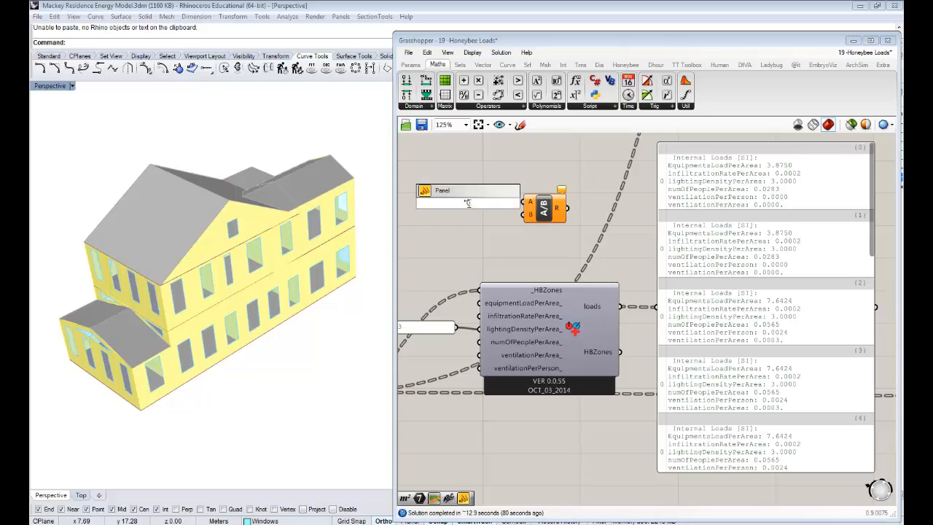
text(0.0283)
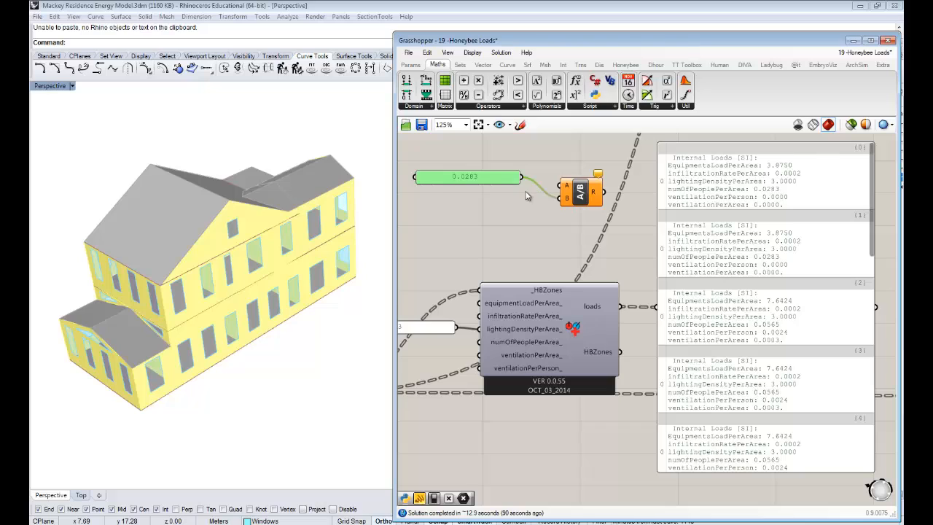
double_click(467, 177)
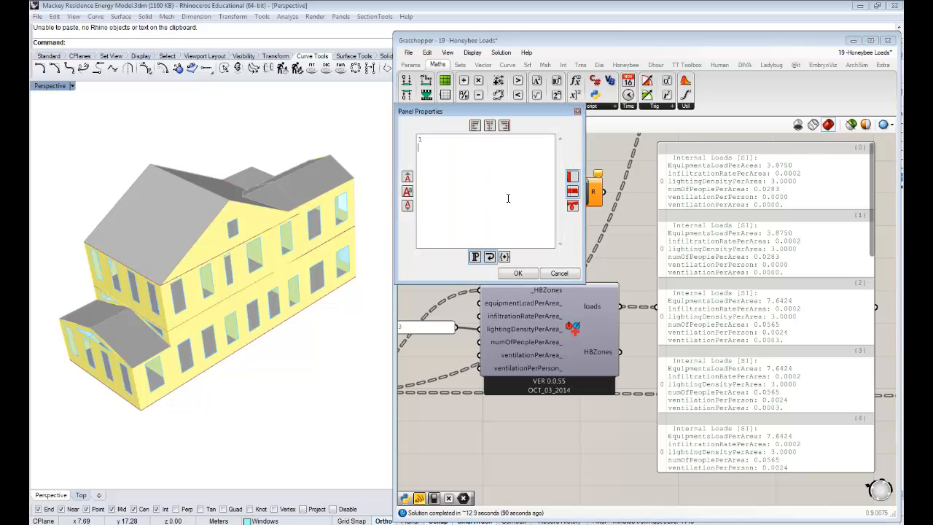
click(518, 273)
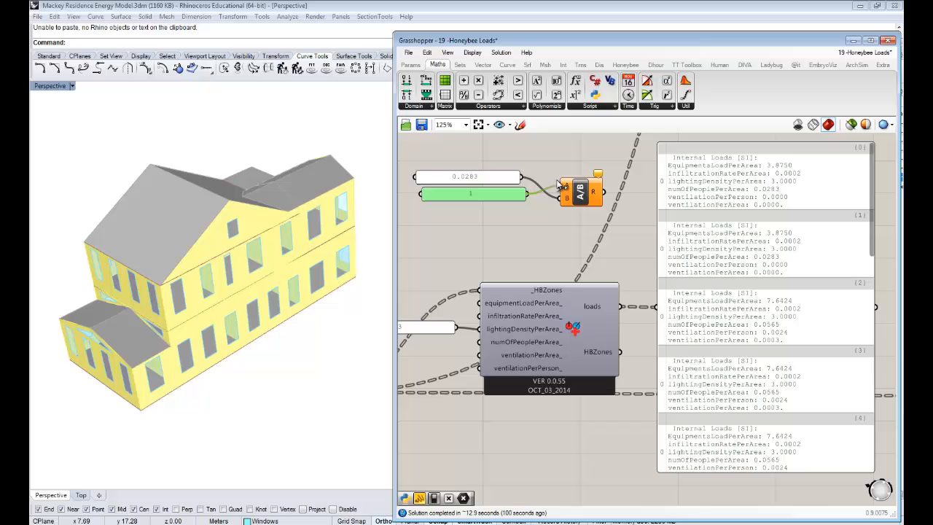
double_click(469, 193)
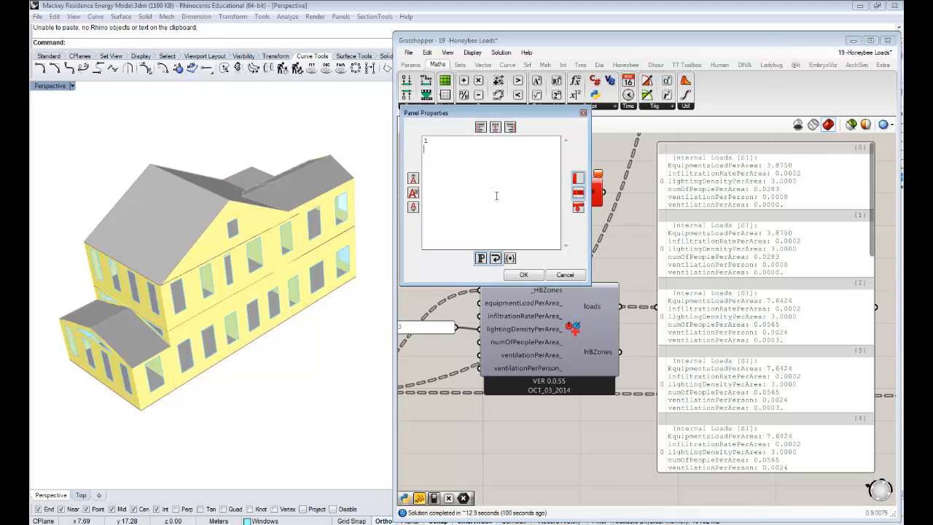
click(524, 274)
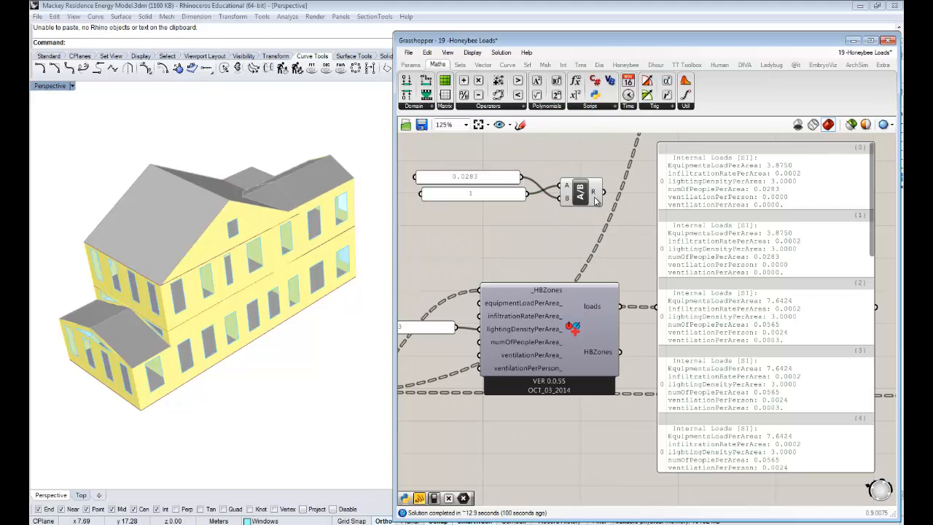
mouse_move(595, 199)
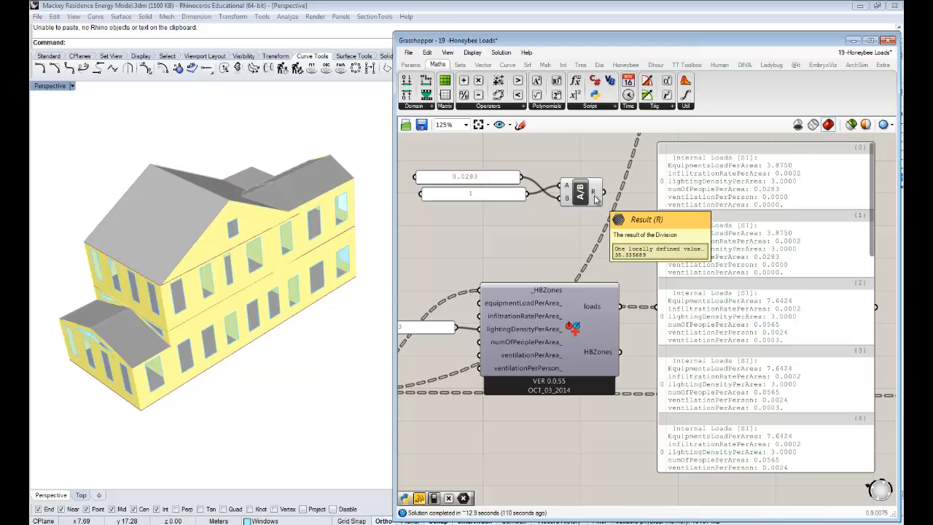
mouse_move(501, 199)
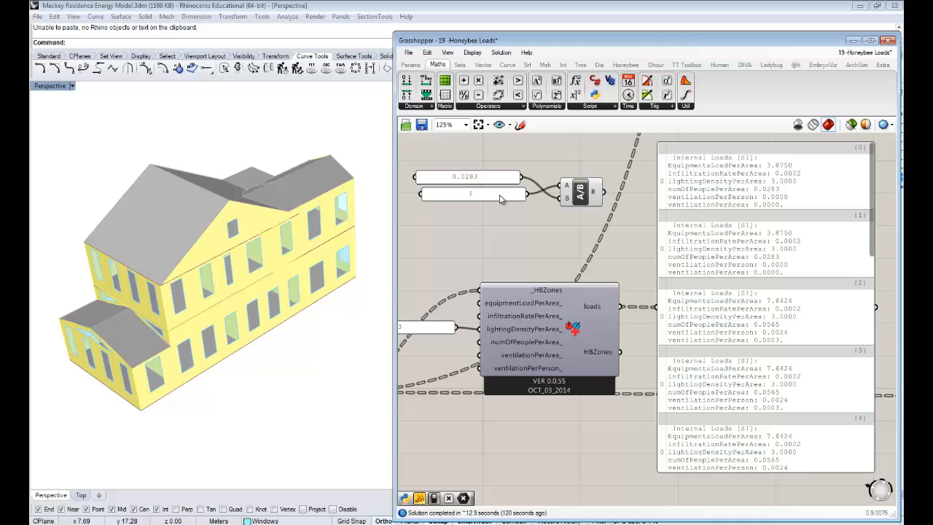
mouse_move(495, 197)
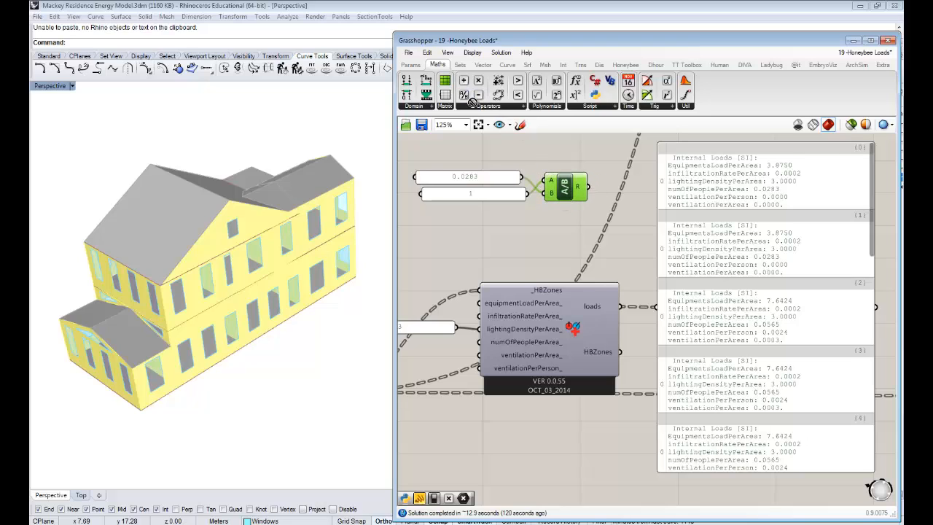
mouse_move(580, 187)
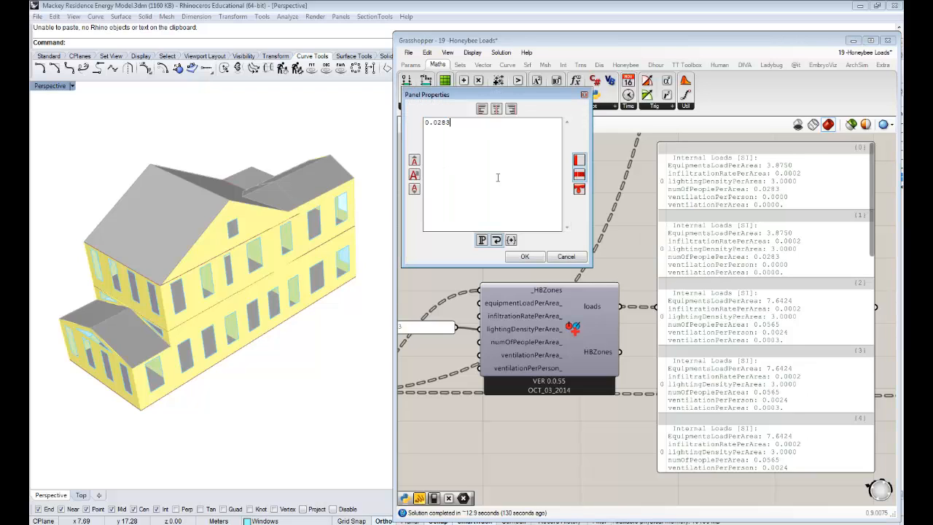
- Replace the numerator panel's 0.0283 with 0.015, then reopen it to change toward 0.018
text(0.015)
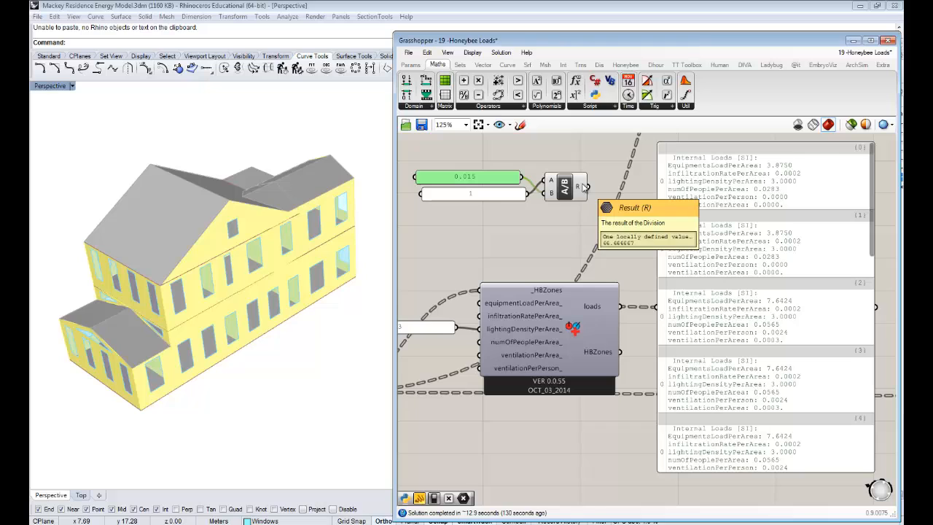
double_click(464, 175)
text(0.018)
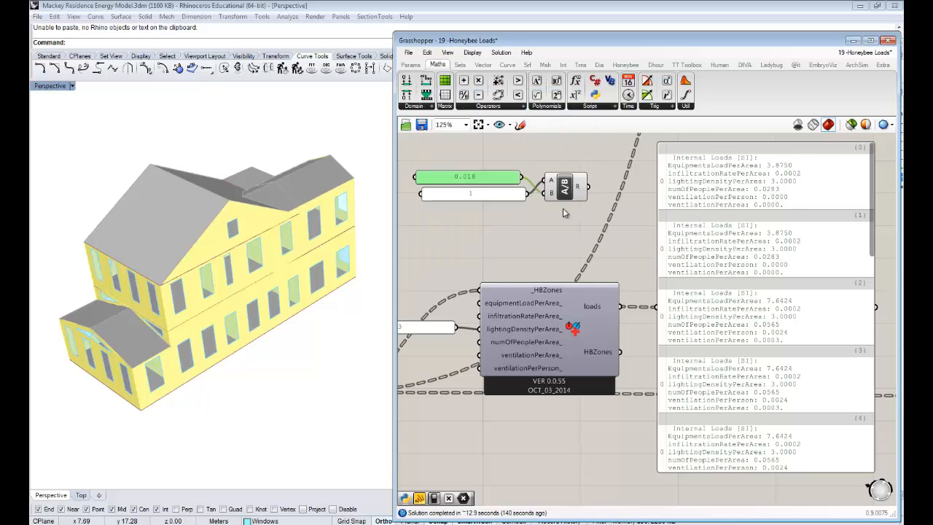
mouse_move(577, 186)
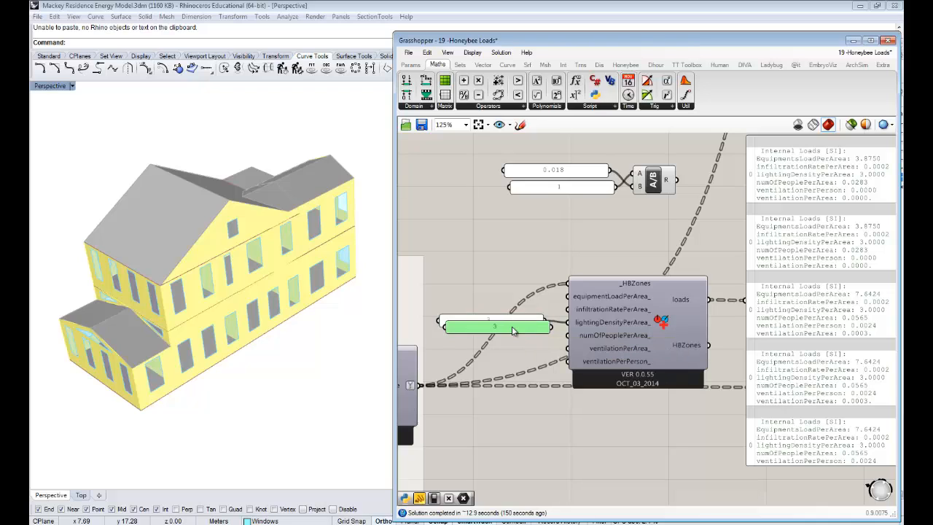
- Set the panel wired to numOfPeoplePerArea to 0.018
double_click(494, 326)
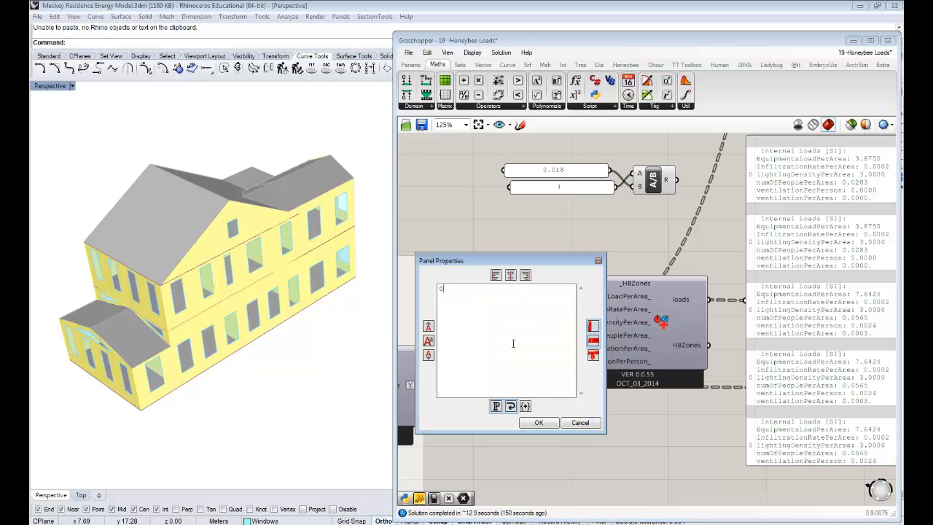
text(/.)
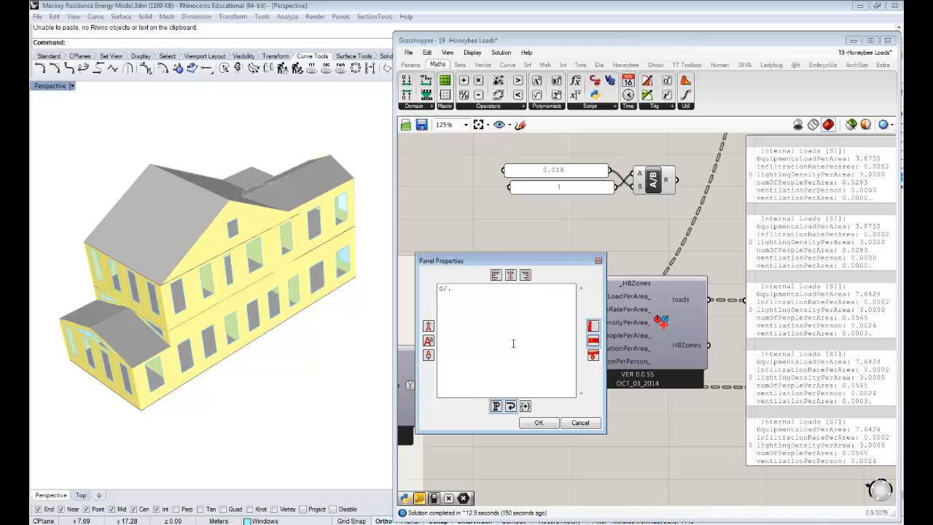
text(0.0)
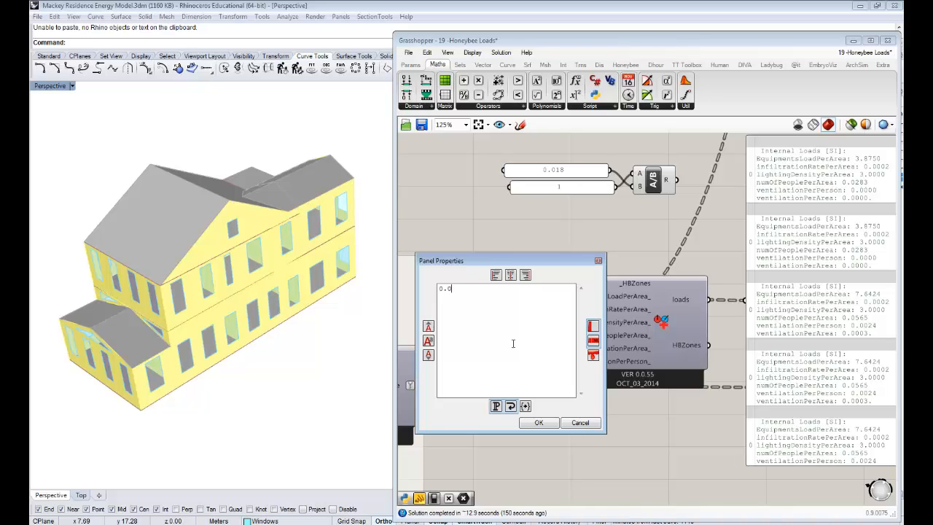
text(0.018)
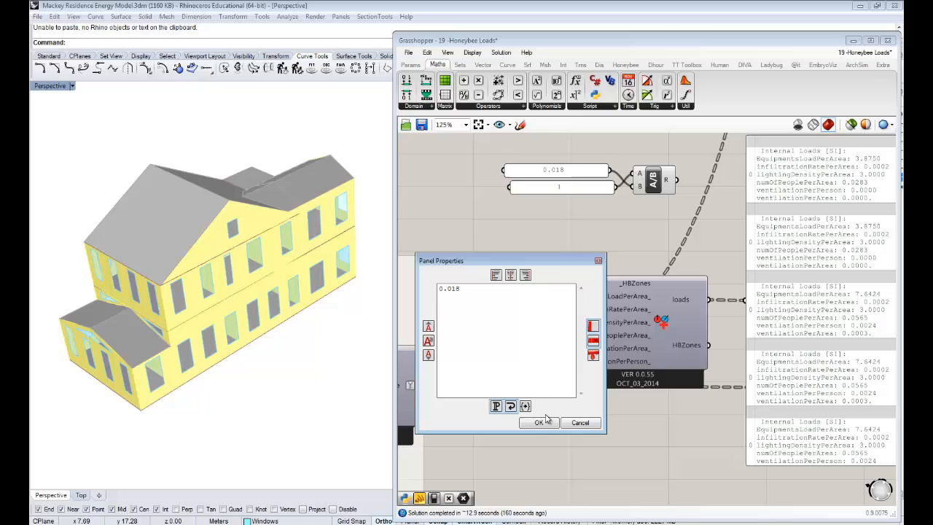
click(539, 423)
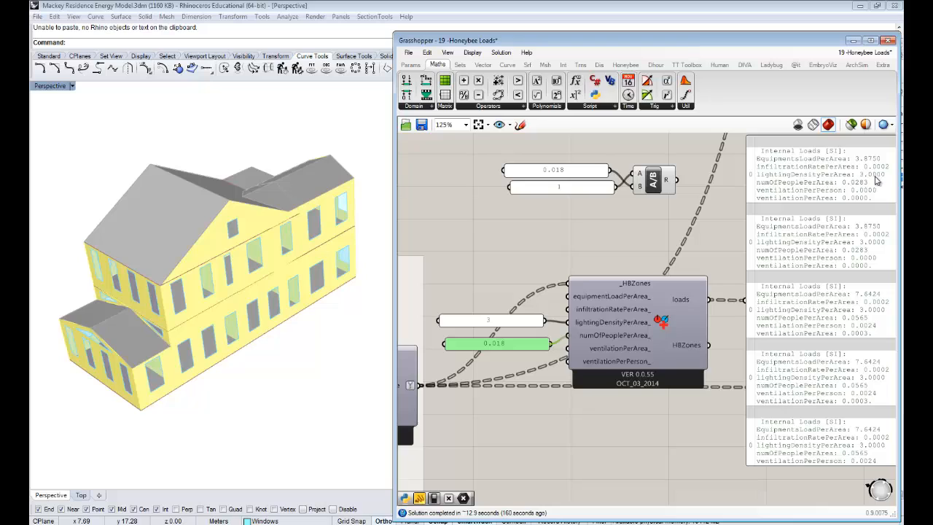
mouse_move(857, 187)
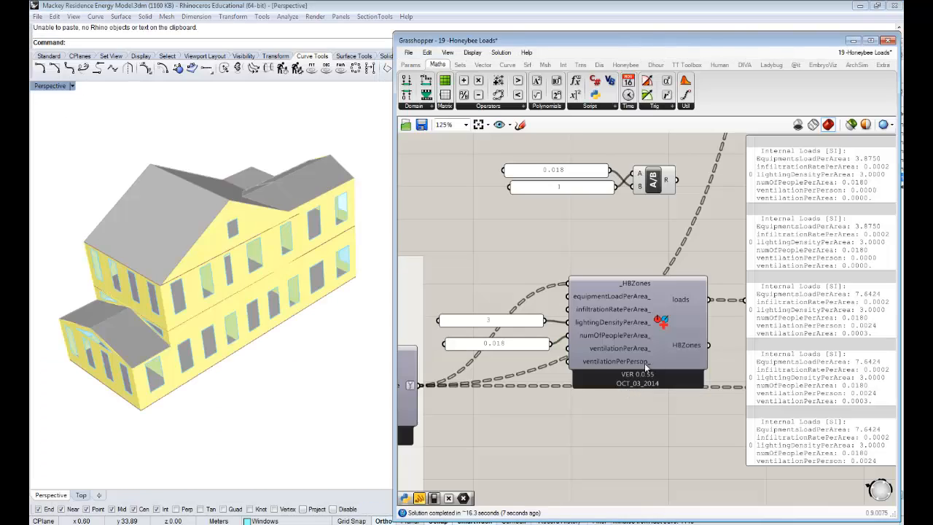
mouse_move(615, 361)
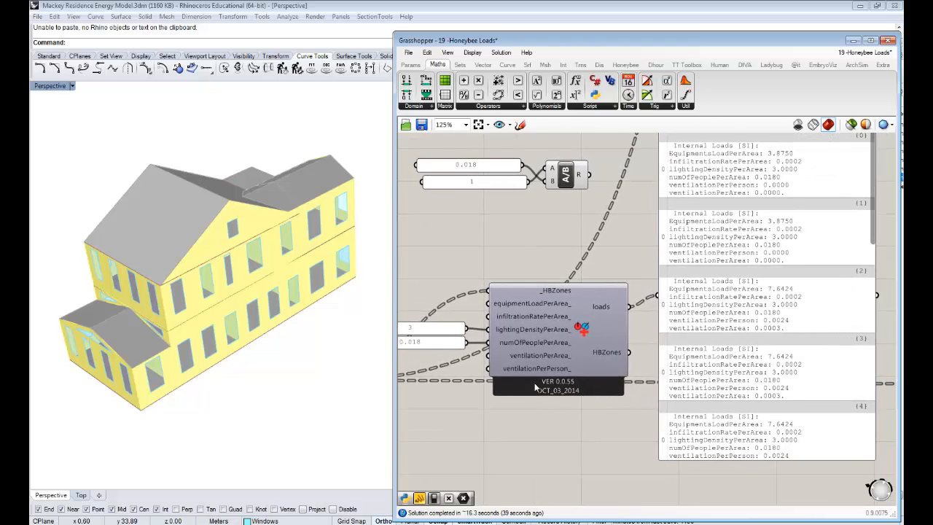
mouse_move(539, 361)
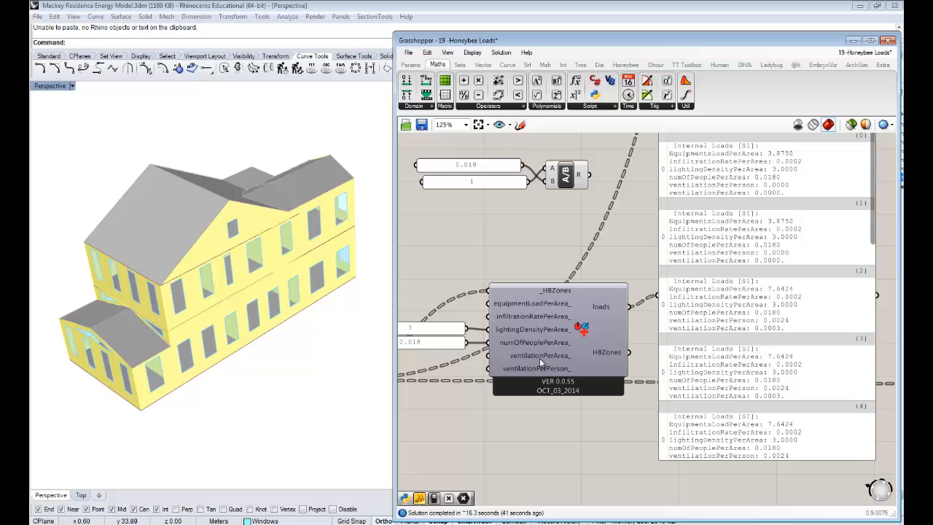
mouse_move(548, 370)
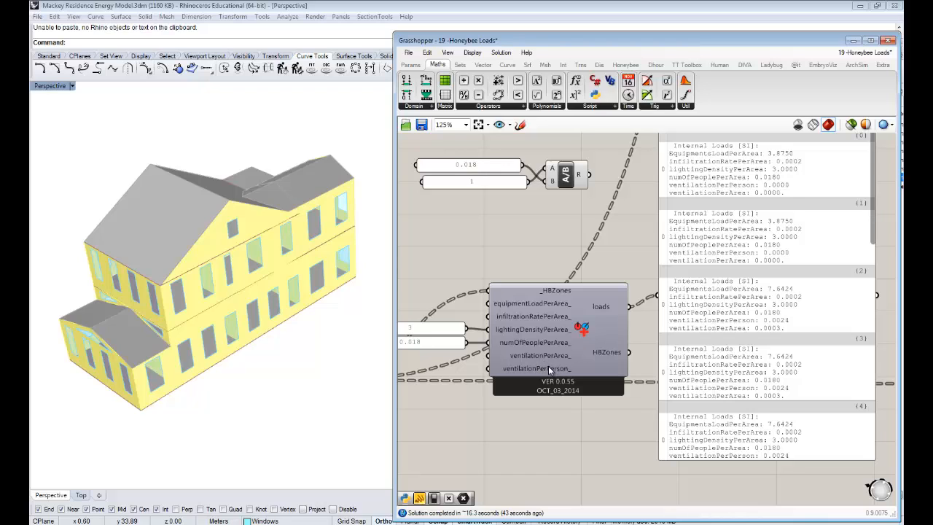
mouse_move(536, 367)
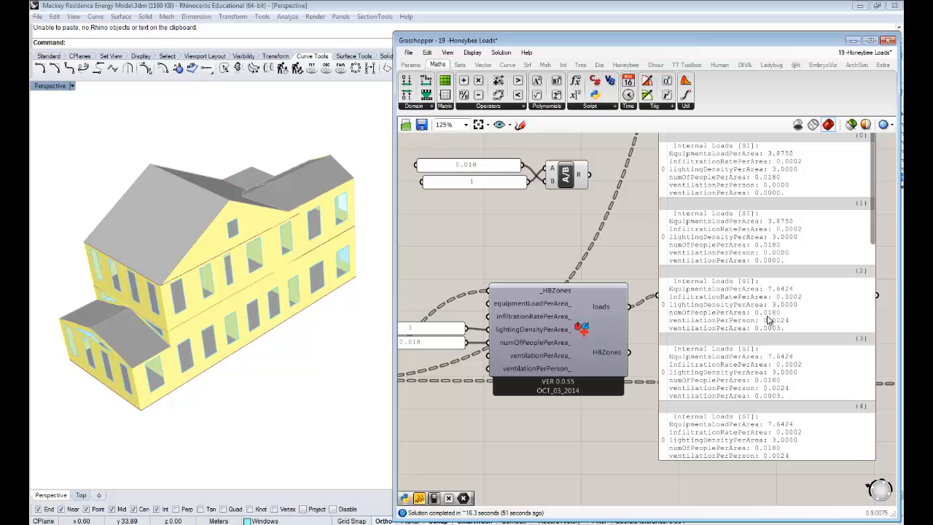
- Scroll the Internal Loads readout to check each zone's updated lighting and people densities
scroll(down, 3)
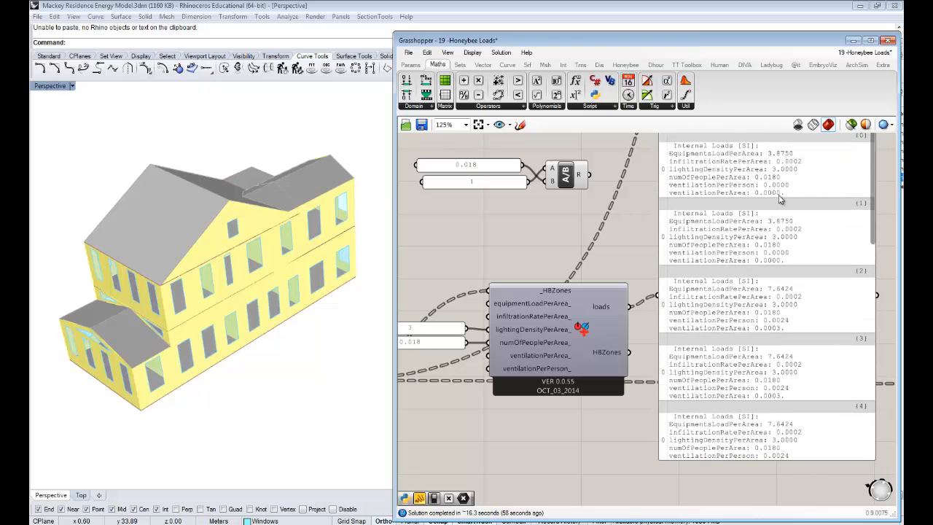
scroll(down, 3)
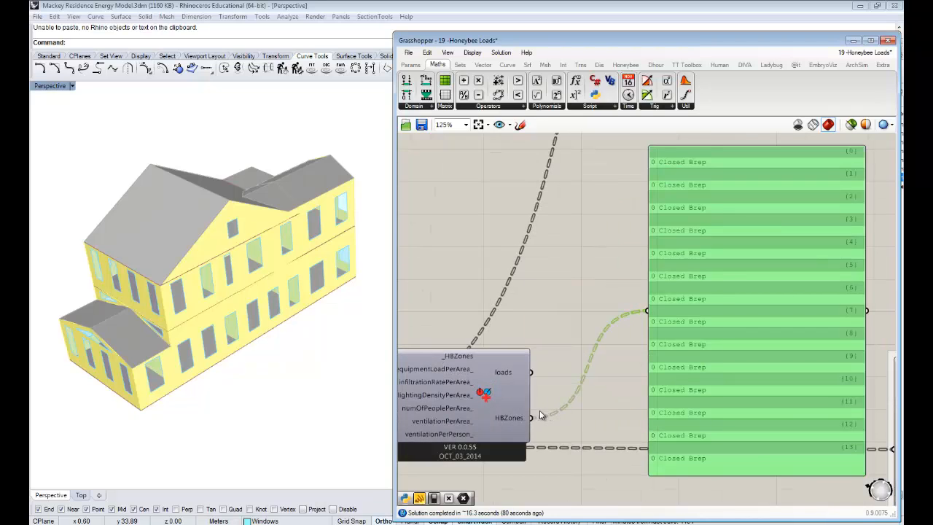
scroll(down, 3)
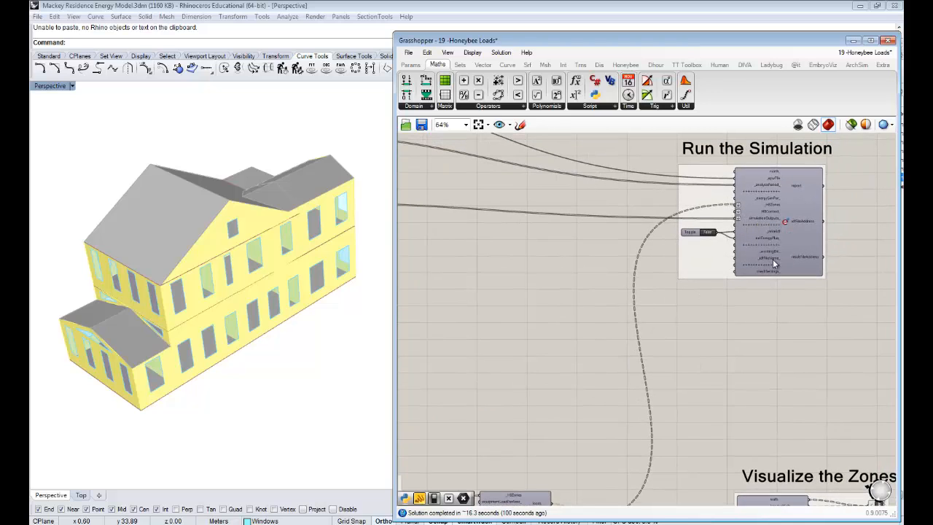
scroll(down, 3)
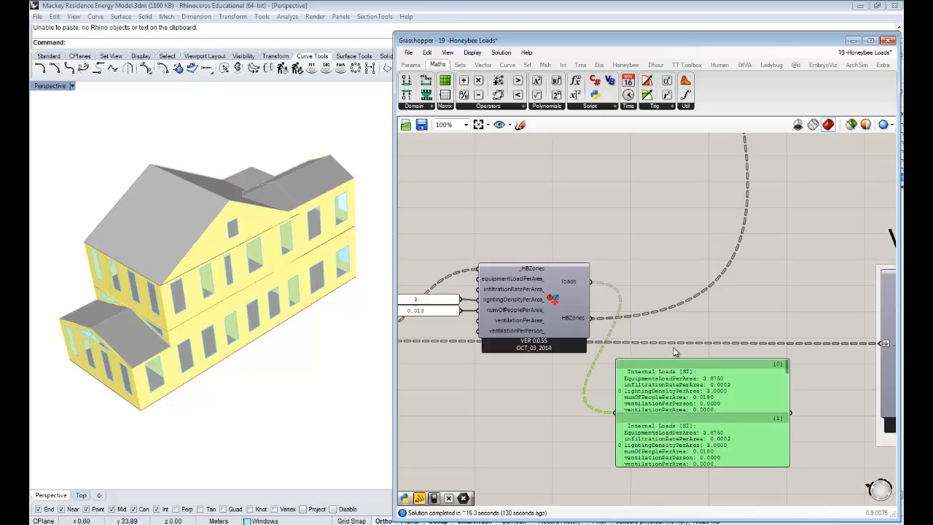
mouse_move(725, 378)
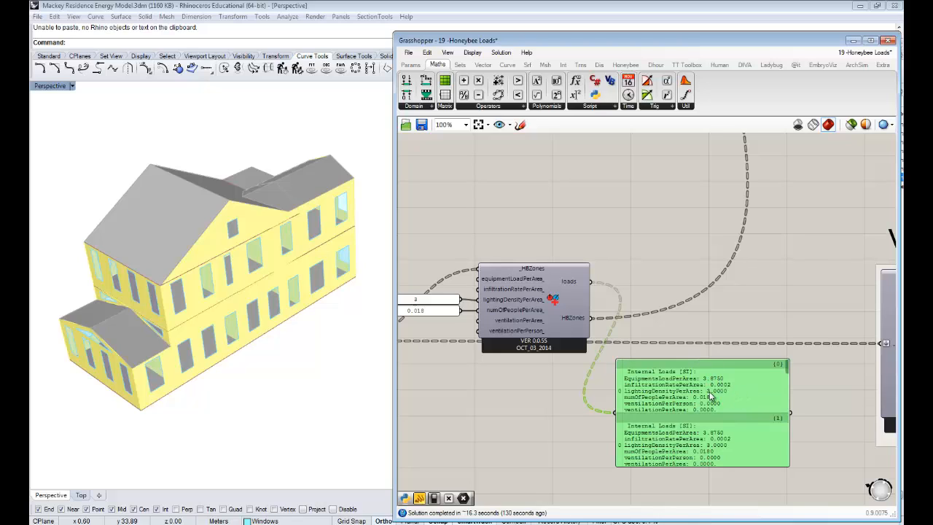
mouse_move(775, 356)
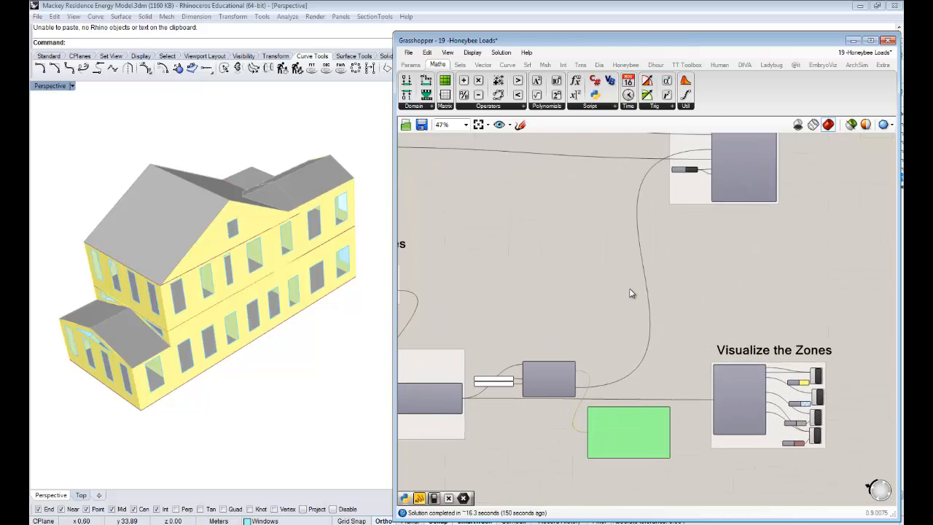
scroll(down, 3)
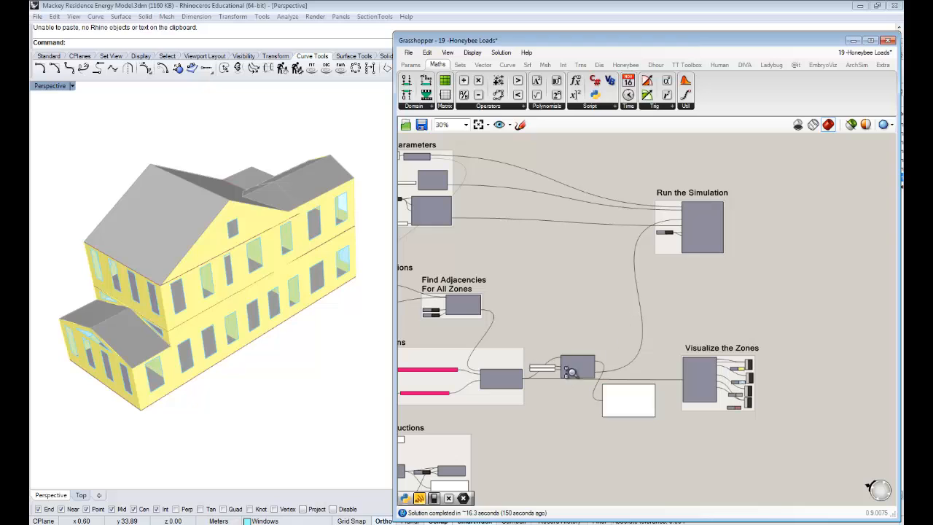